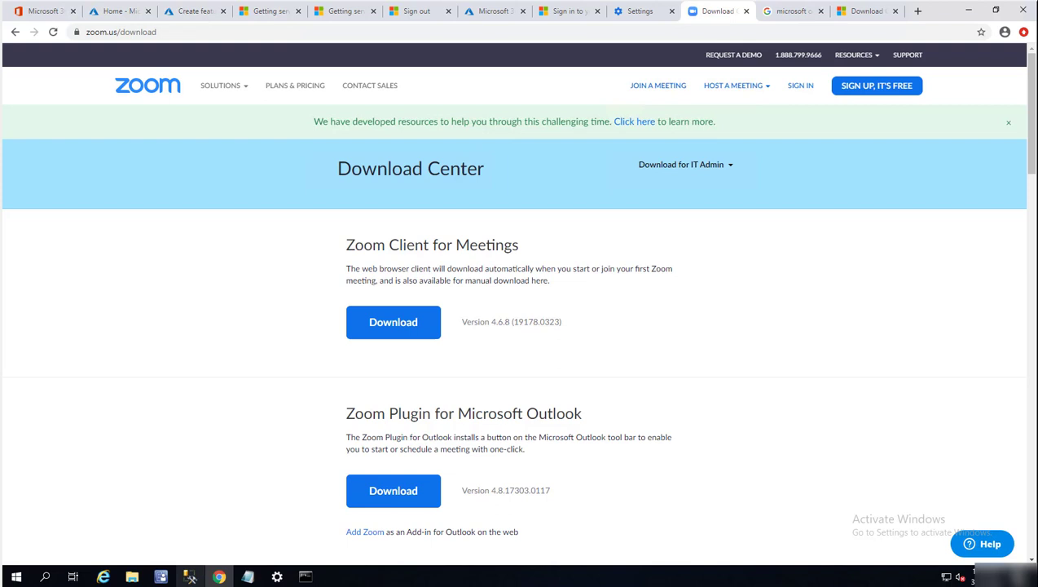
pyautogui.moveTo(113, 56)
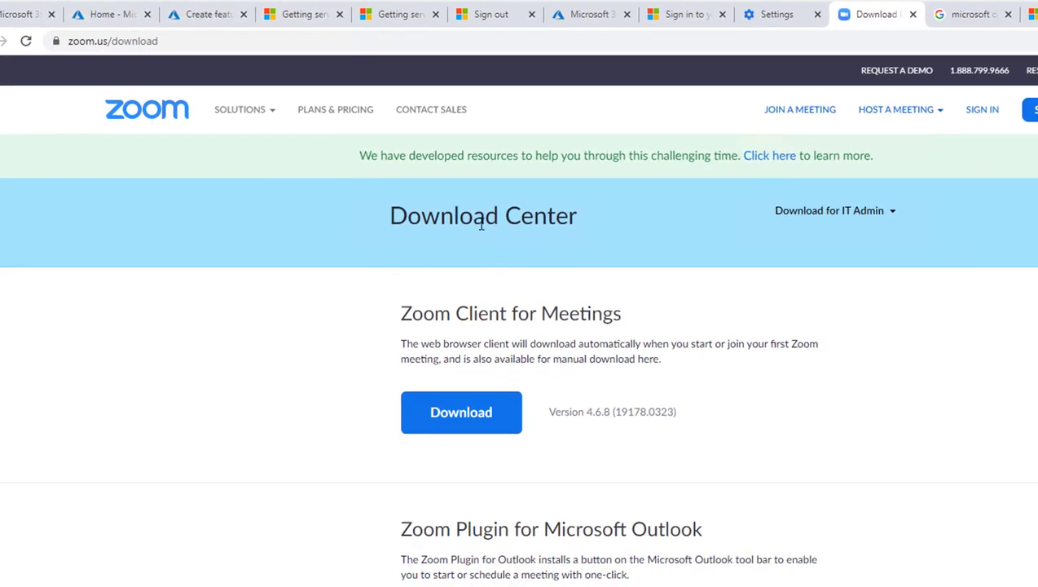
pyautogui.moveTo(840, 220)
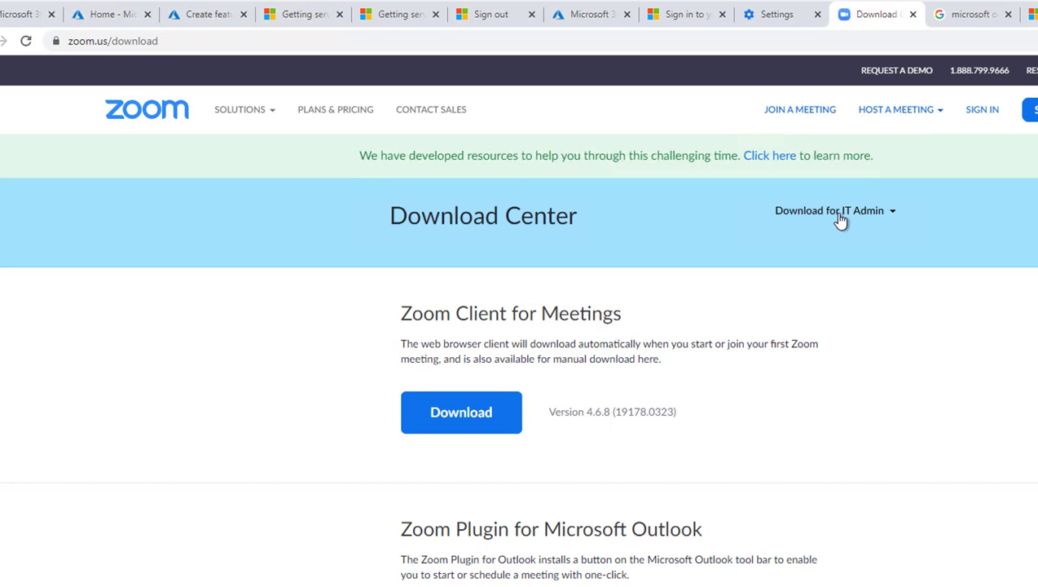
pyautogui.moveTo(831, 220)
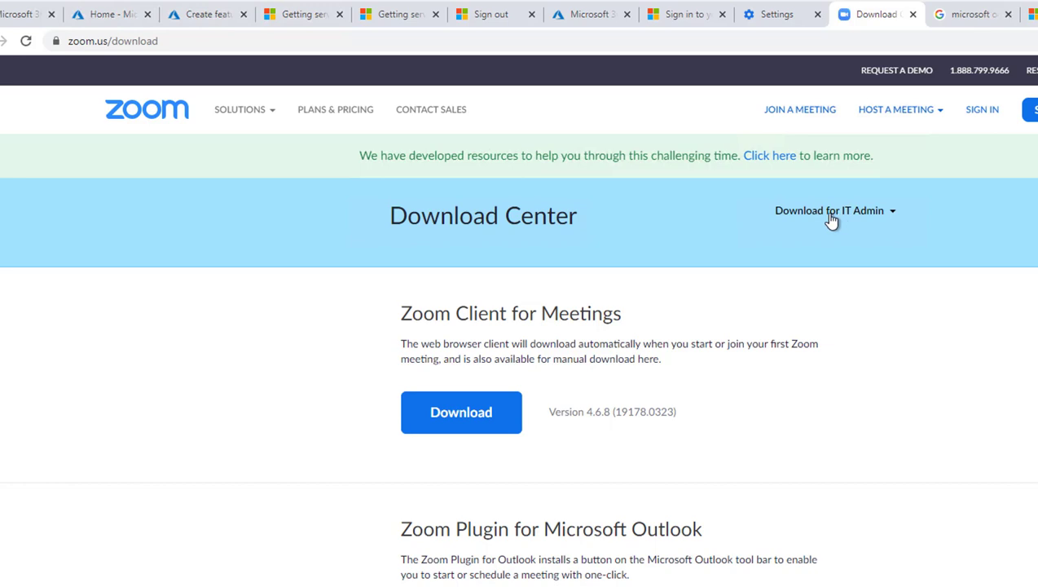
pyautogui.moveTo(887, 218)
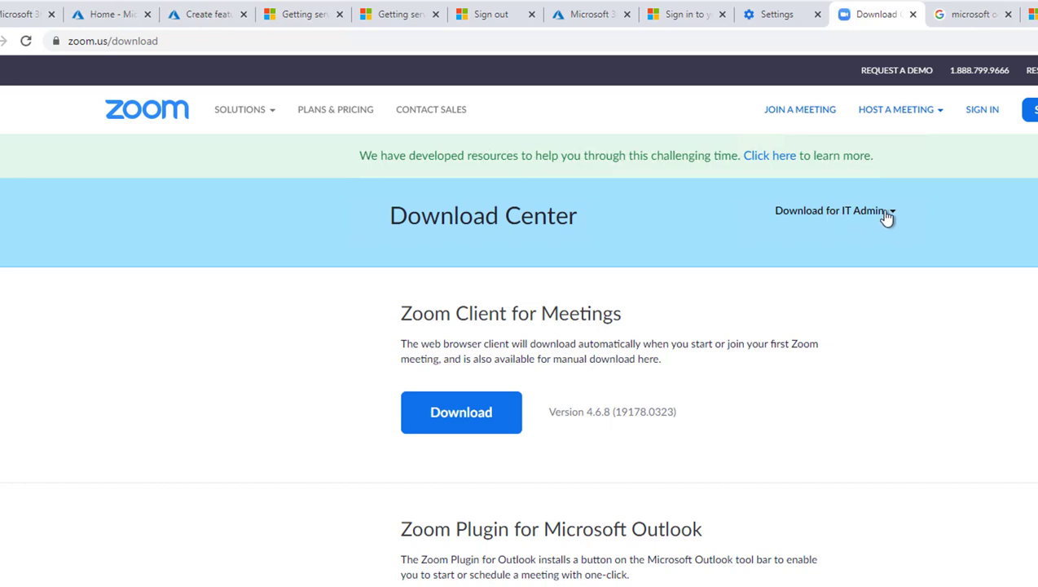
# Step: Expand the 'Download for IT Admin' options on Zoom's Download Center
pyautogui.click(831, 211)
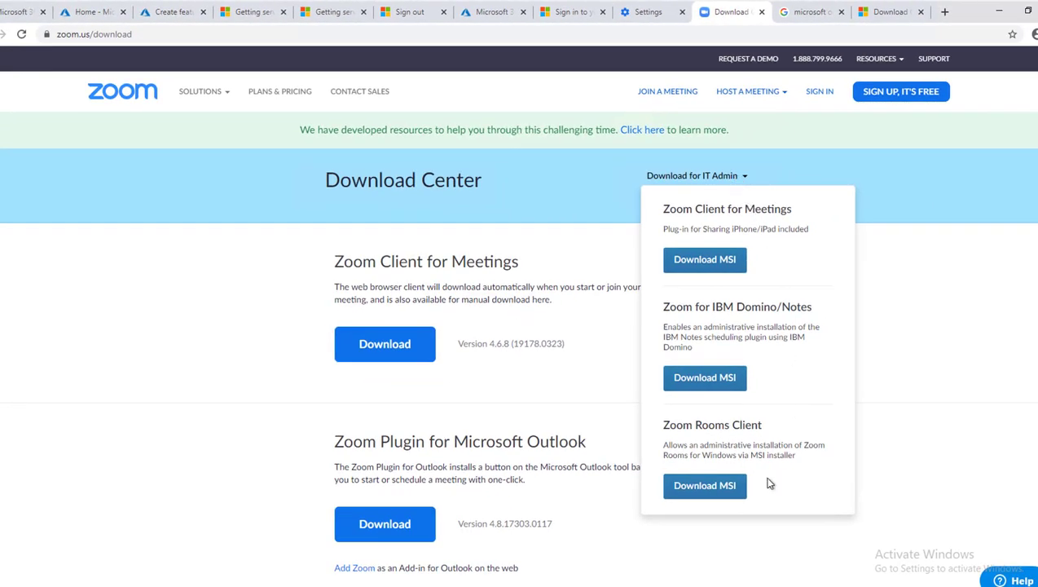
pyautogui.moveTo(702, 444)
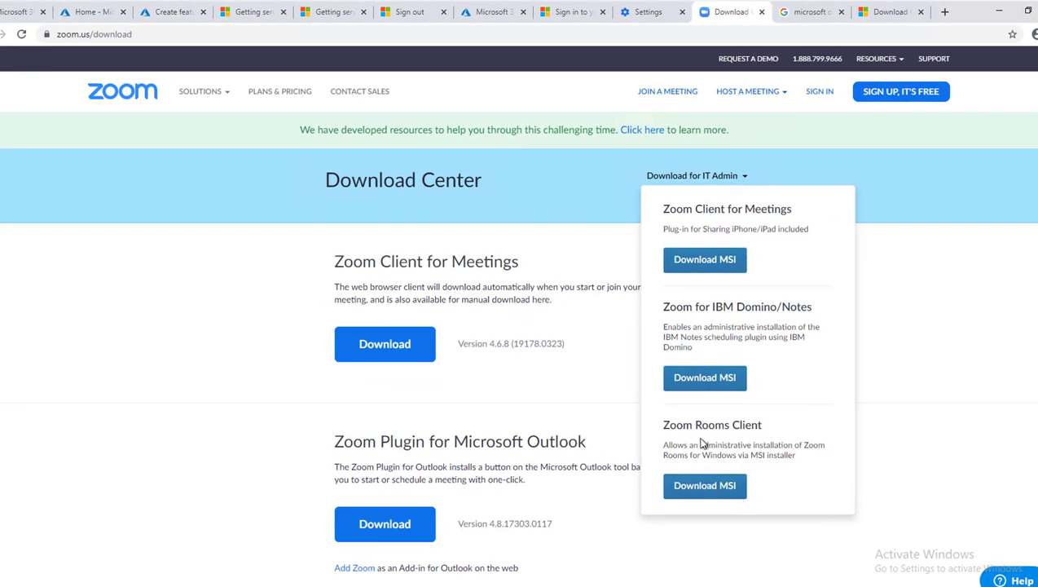
pyautogui.moveTo(738, 473)
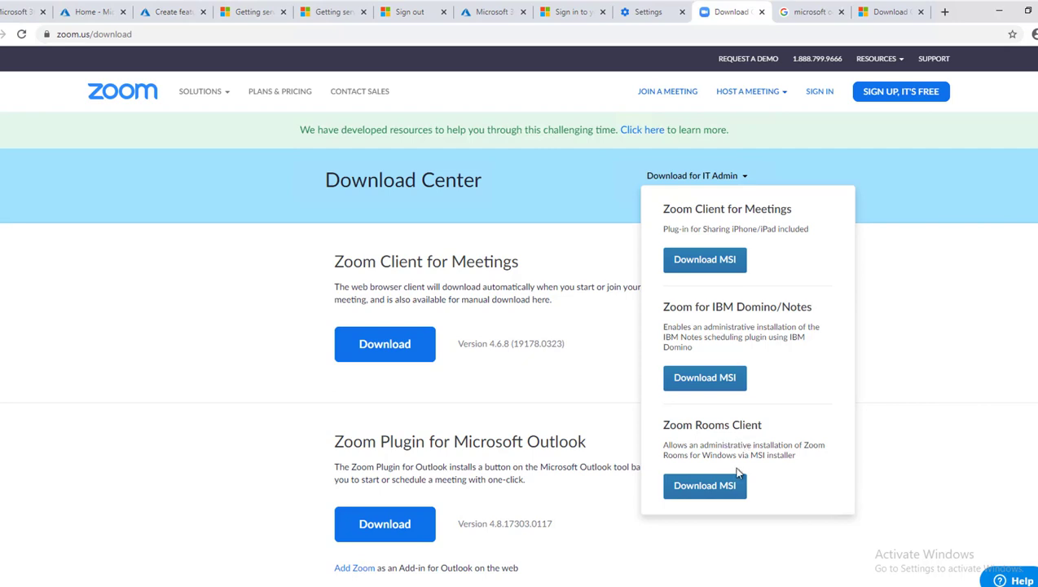
pyautogui.moveTo(749, 283)
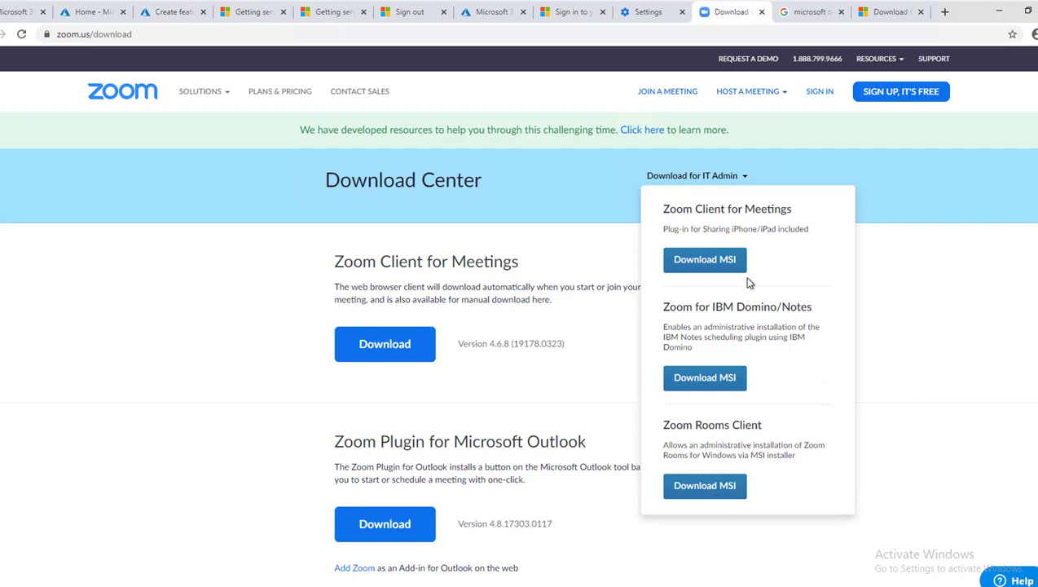
pyautogui.moveTo(791, 251)
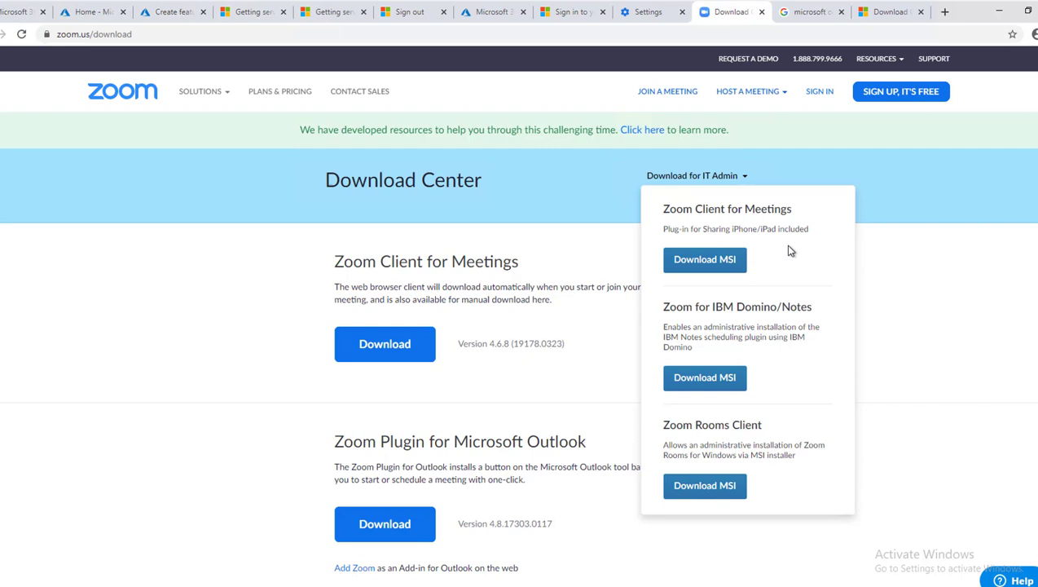
pyautogui.moveTo(687, 228)
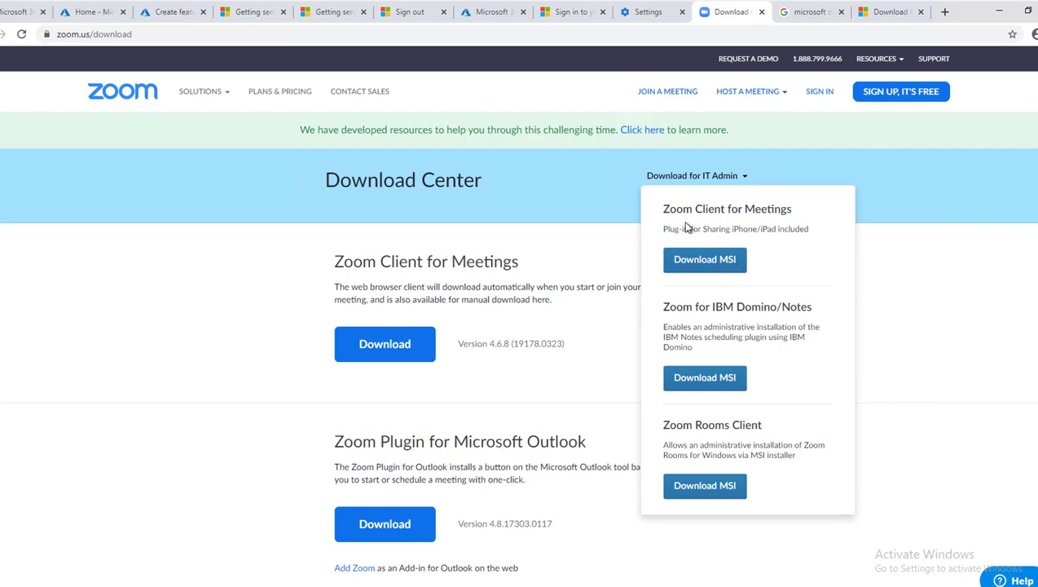
pyautogui.moveTo(751, 213)
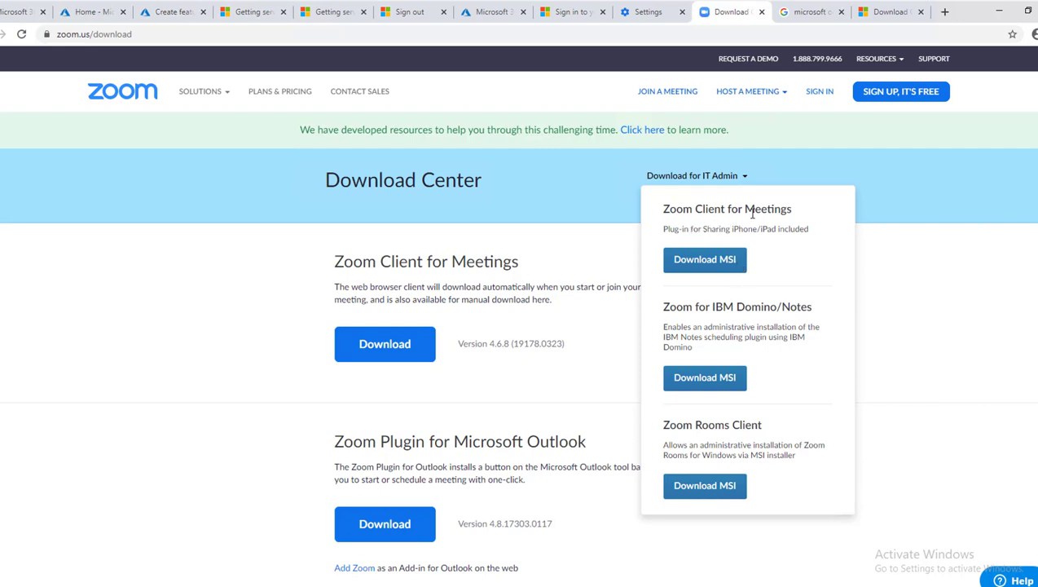
pyautogui.moveTo(687, 247)
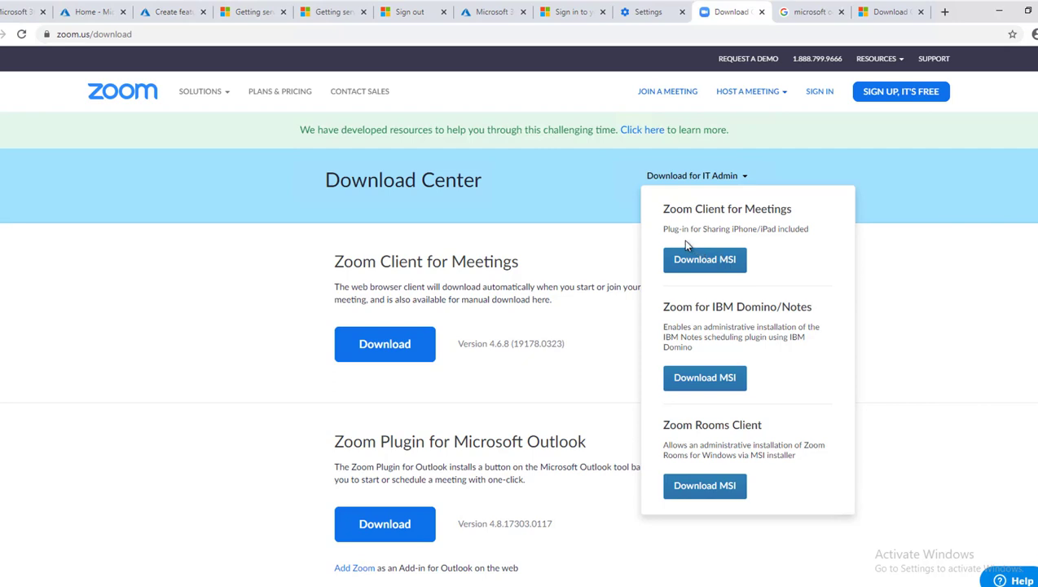
pyautogui.moveTo(790, 239)
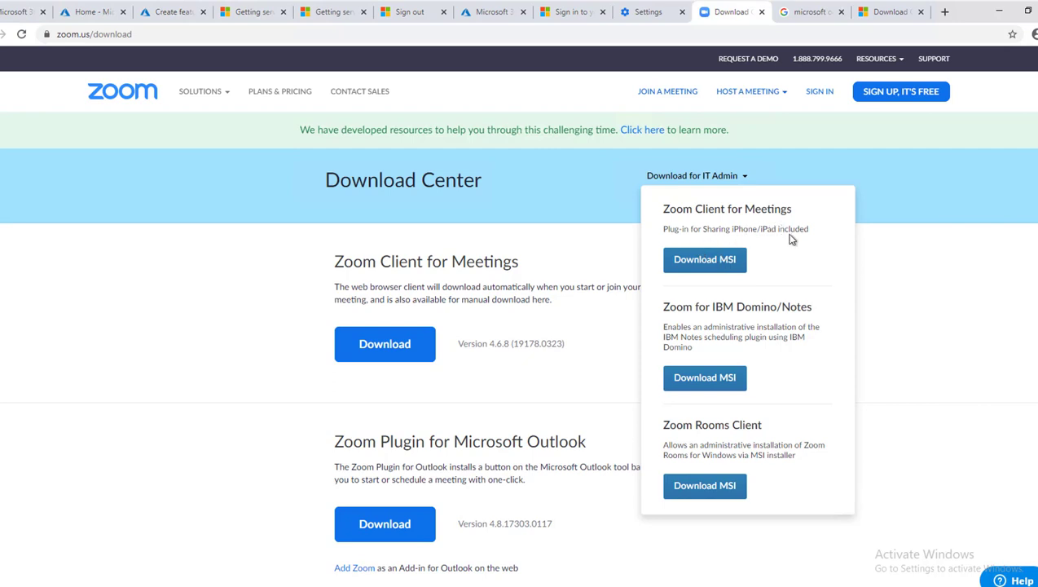
pyautogui.moveTo(725, 319)
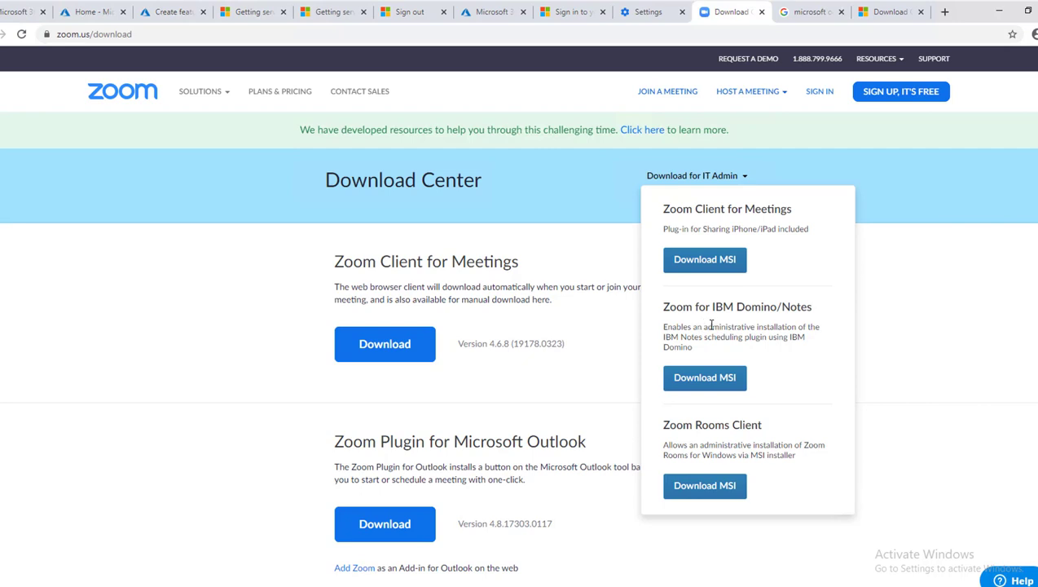
pyautogui.moveTo(736, 326)
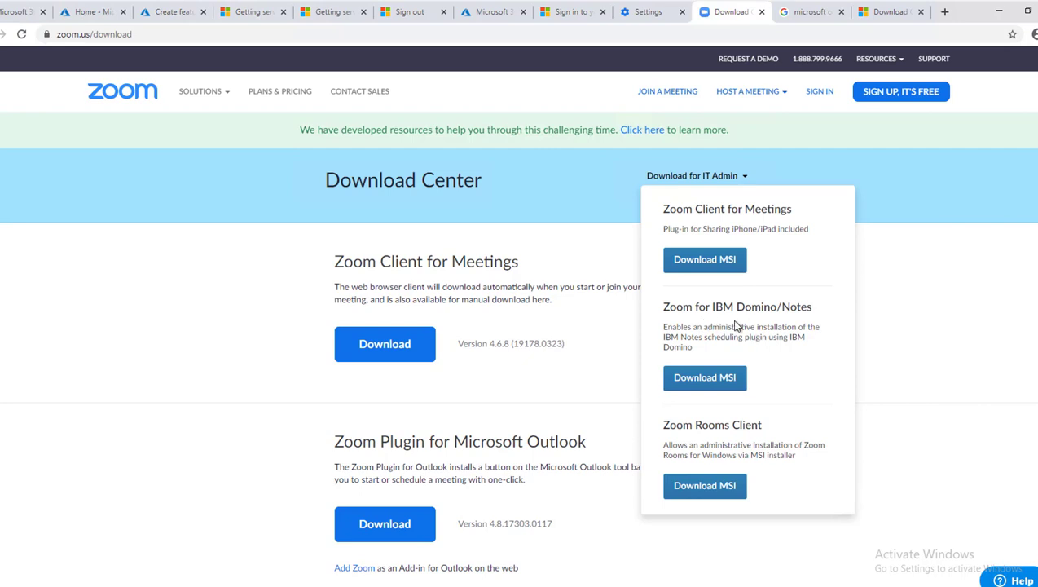
pyautogui.moveTo(728, 450)
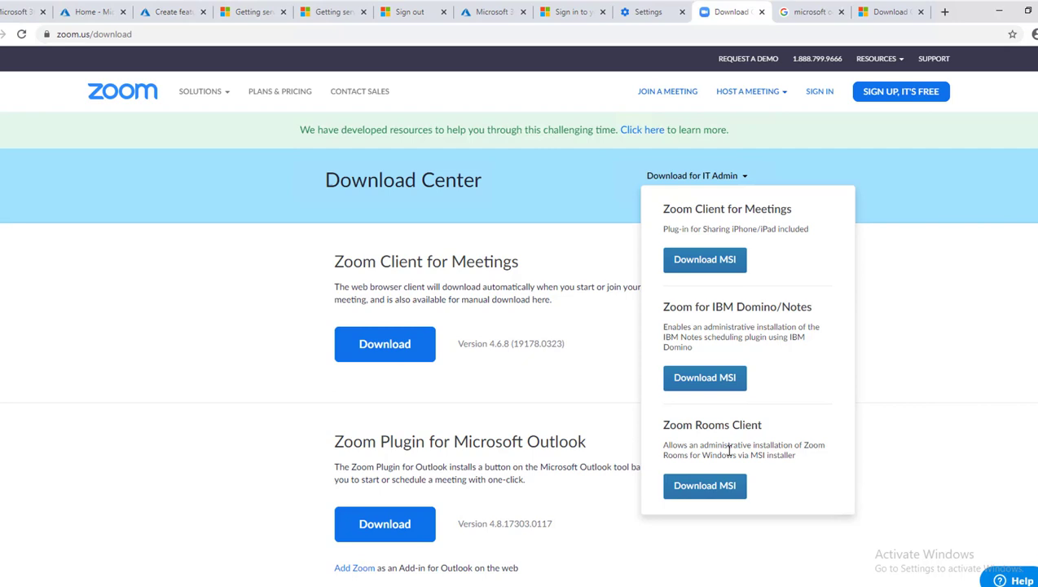
pyautogui.moveTo(704, 486)
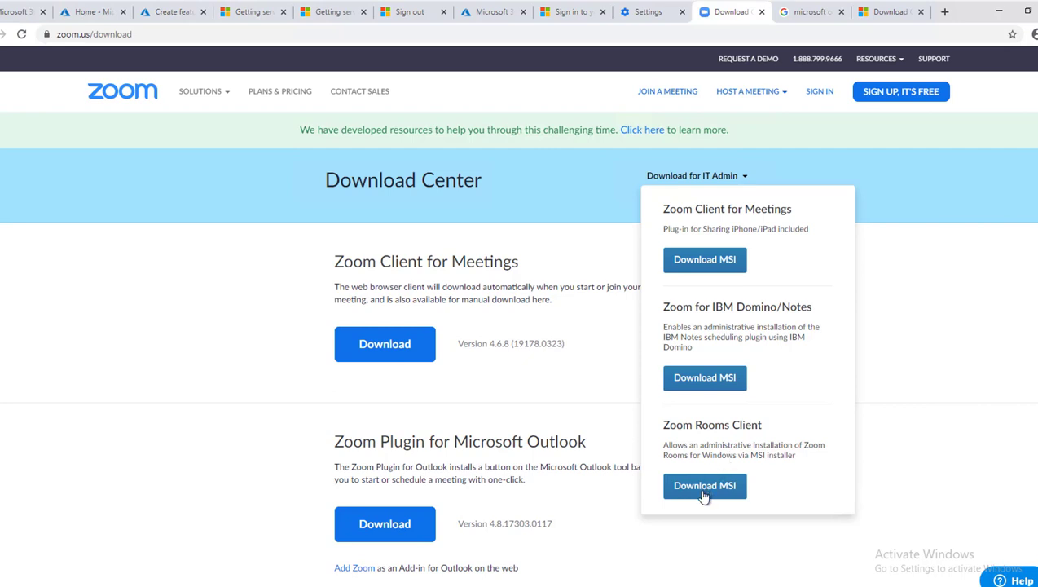
# Step: Download the Zoom Rooms Client MSI (78 MB) and open its download menu in Chrome
pyautogui.click(704, 484)
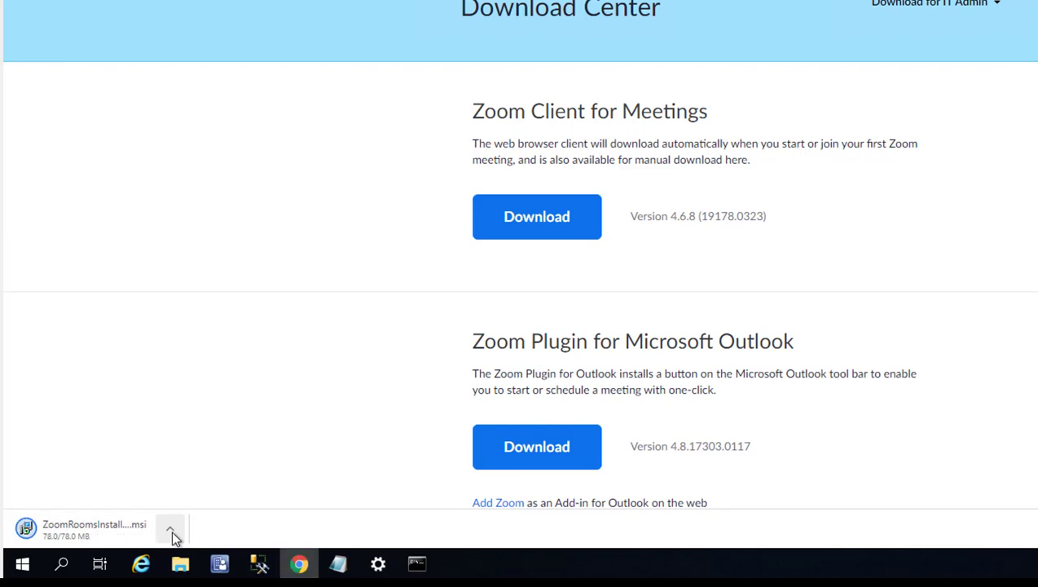
pyautogui.moveTo(177, 538)
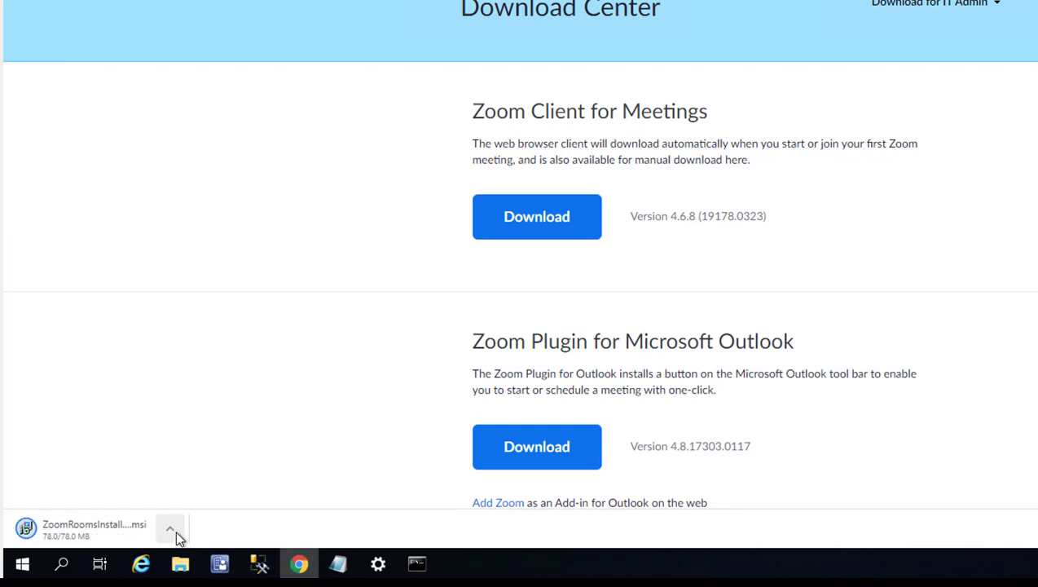
pyautogui.click(170, 528)
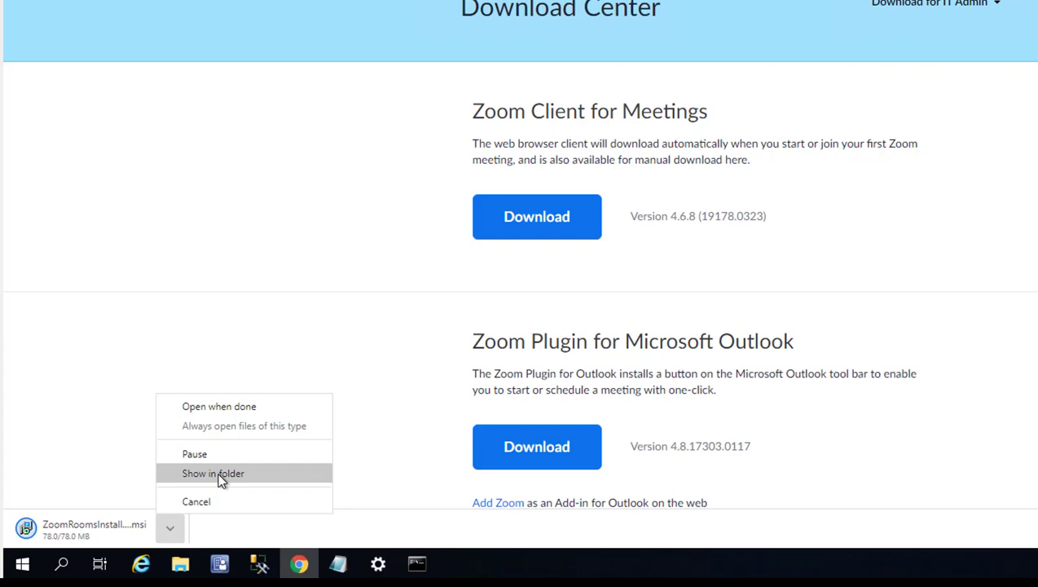
# Step: Show ZoomRoomsInstaller.msi in the Downloads folder in File Explorer
pyautogui.click(213, 473)
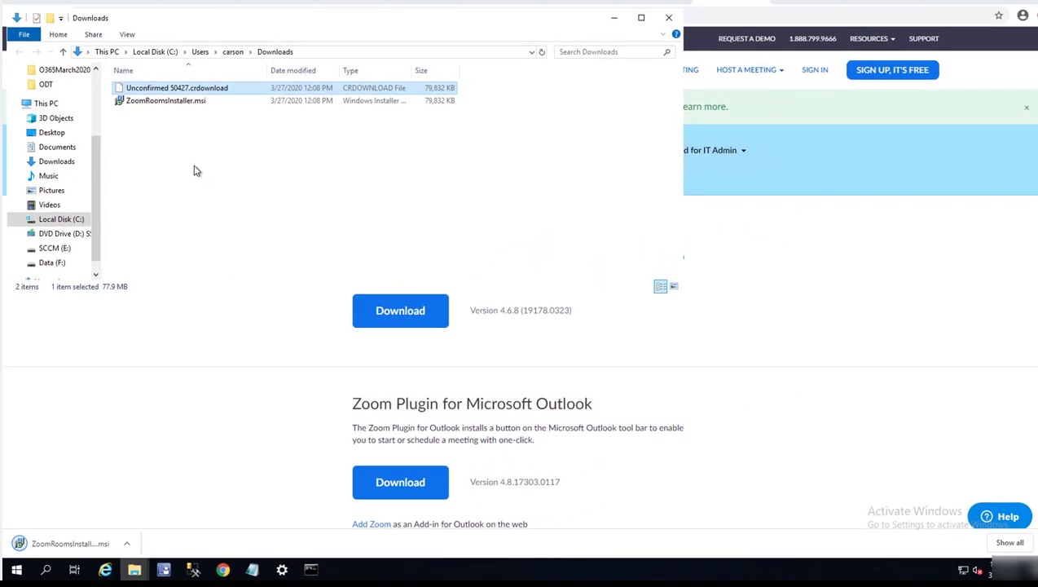
pyautogui.click(195, 121)
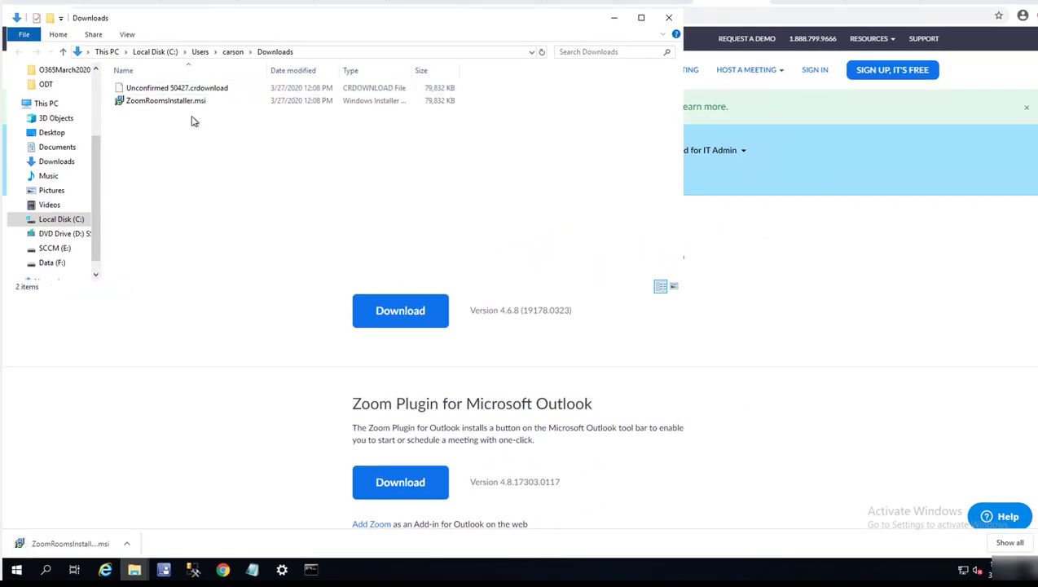
pyautogui.click(165, 101)
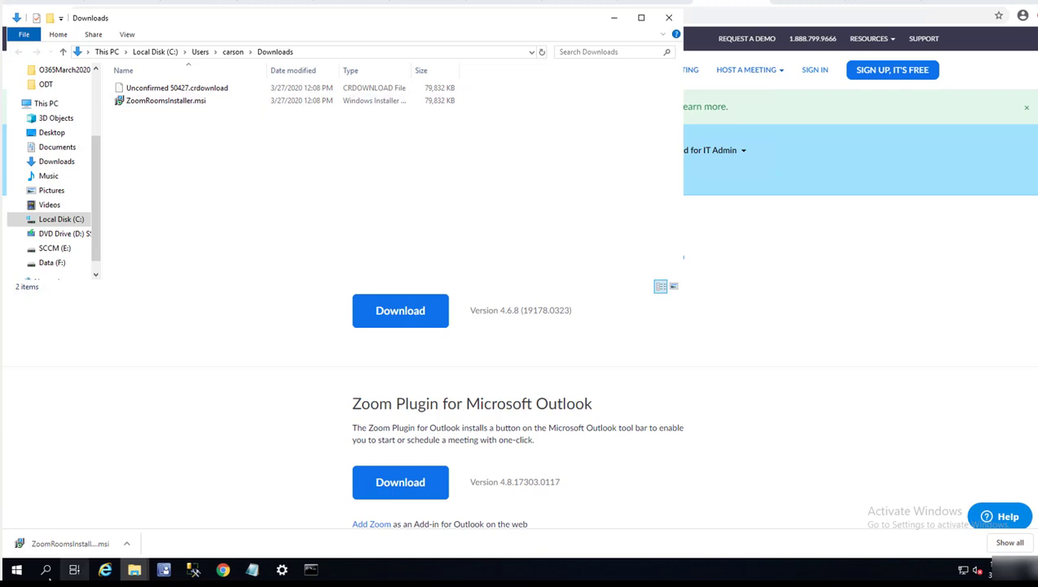
# Step: Navigate up to SCCMSource on the dc01 Deploy share and open the Zoom folder
pyautogui.rightClick(17, 570)
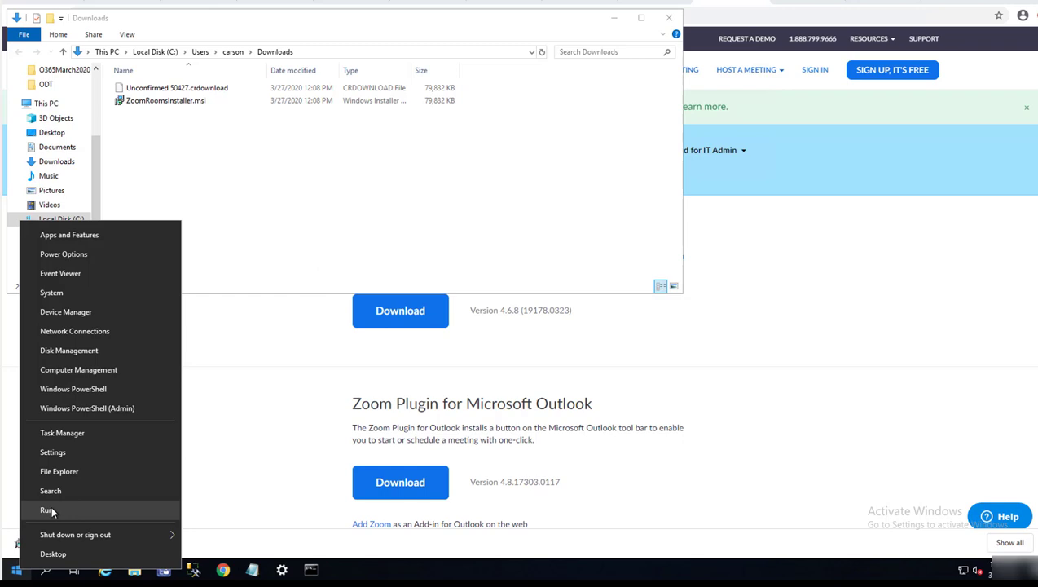
pyautogui.click(46, 509)
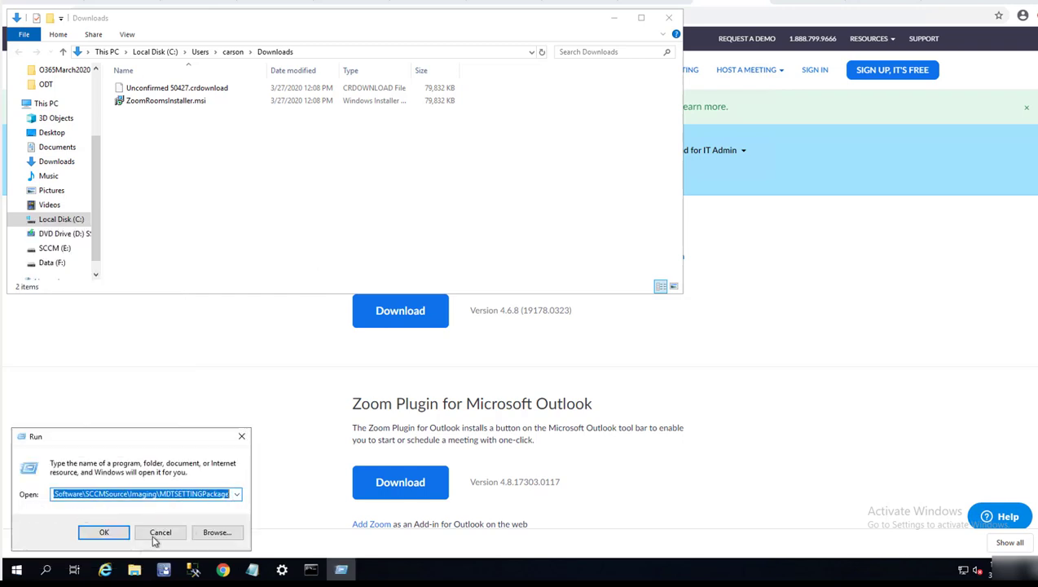
pyautogui.click(104, 531)
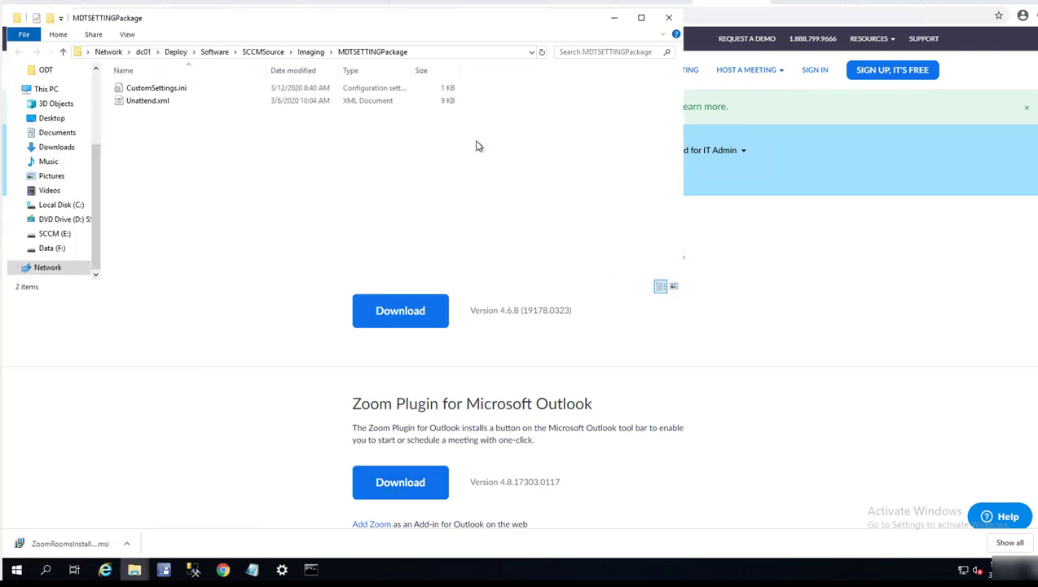
pyautogui.click(262, 51)
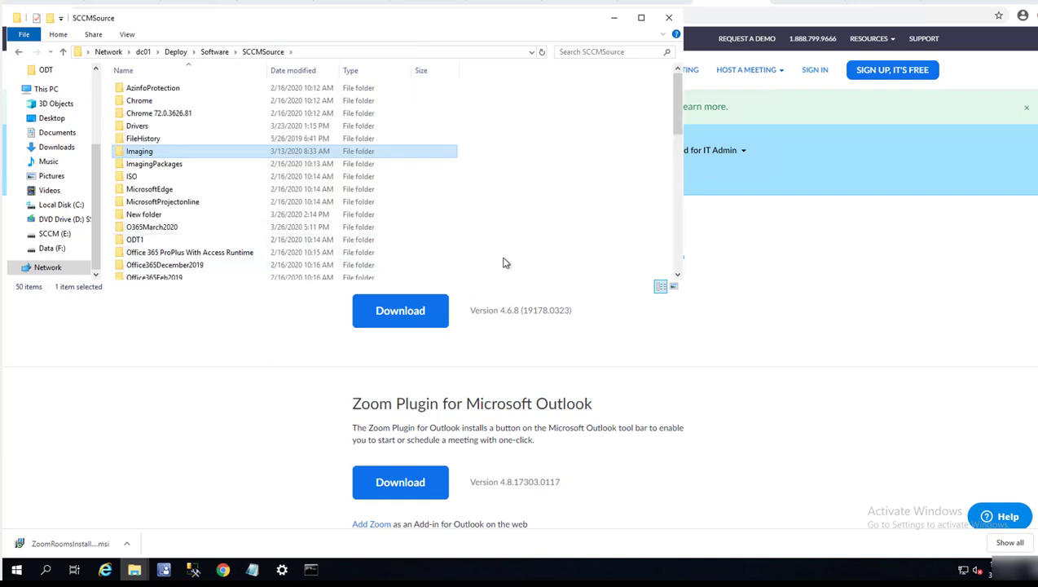
pyautogui.moveTo(582, 183)
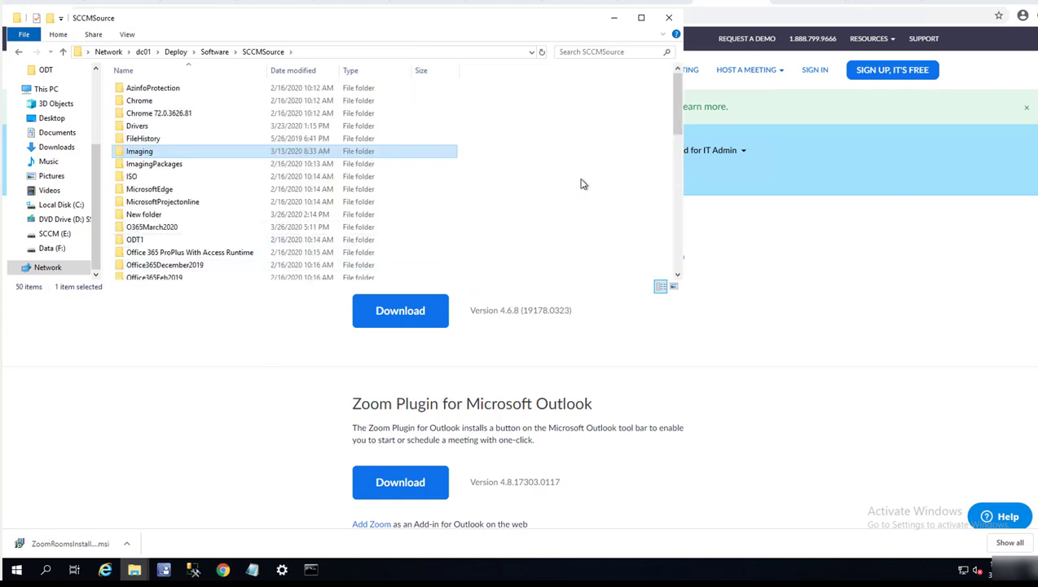
pyautogui.rightClick(585, 183)
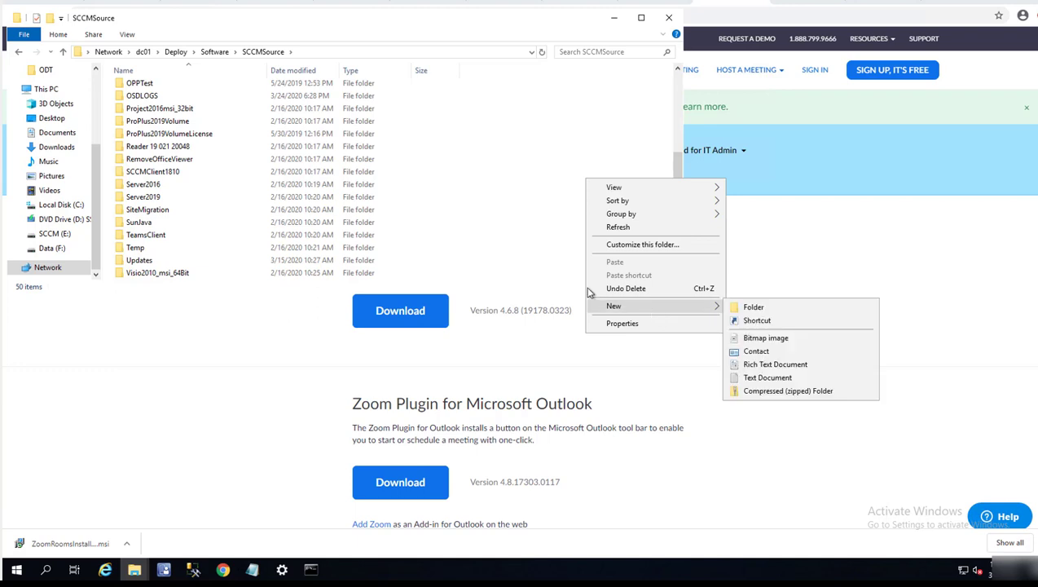
pyautogui.click(152, 171)
pyautogui.write('Zoom')
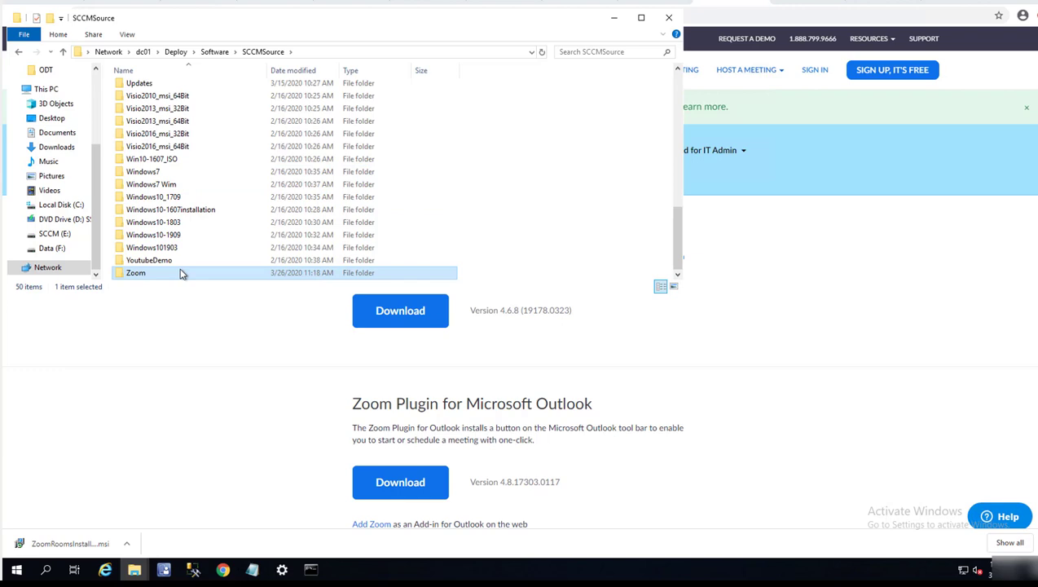
pyautogui.doubleClick(135, 272)
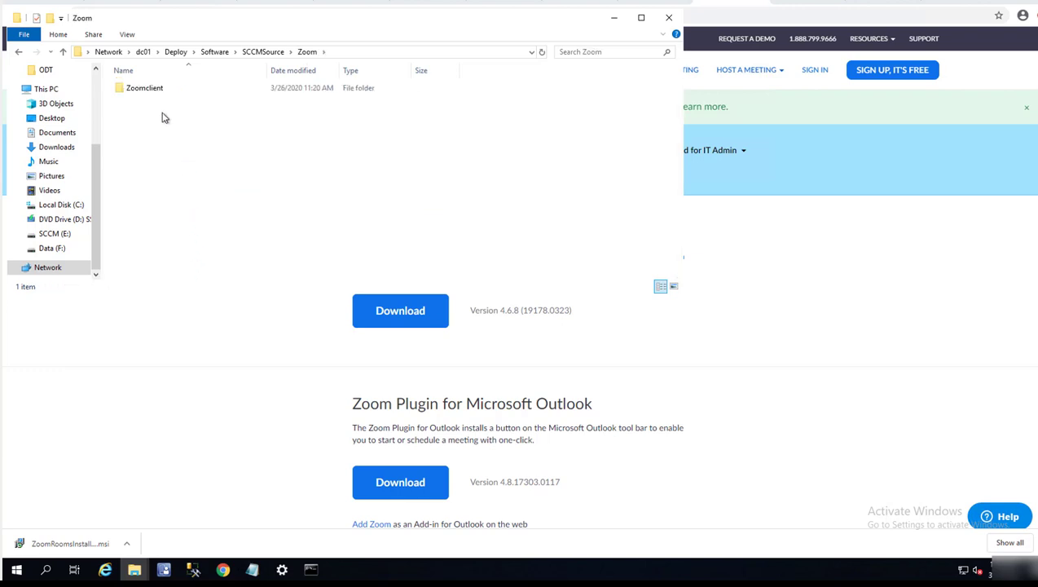
pyautogui.doubleClick(144, 87)
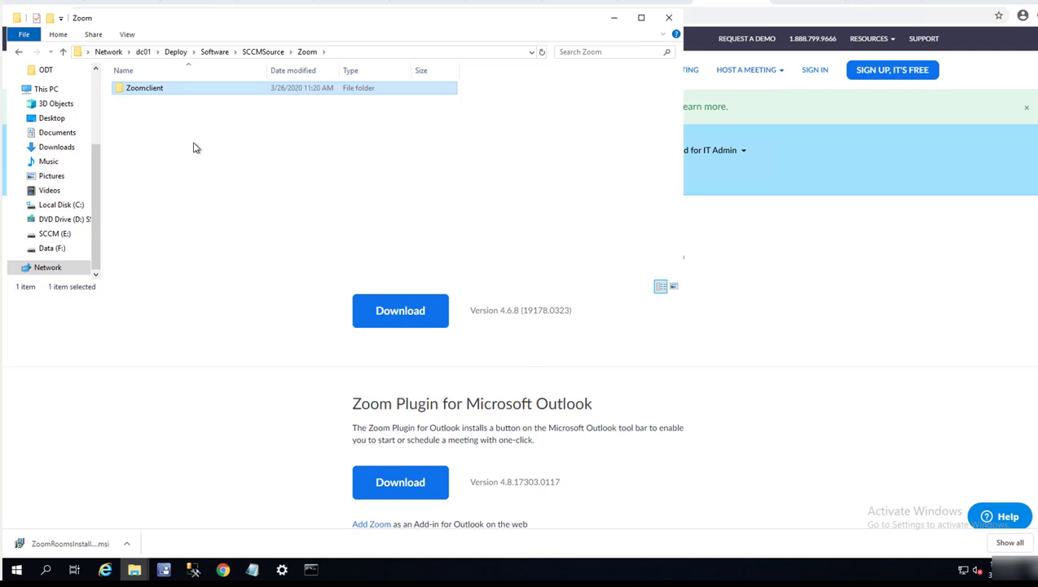
# Step: Create a folder named ZoomClientMSI inside the Zoom folder and open it
pyautogui.rightClick(195, 147)
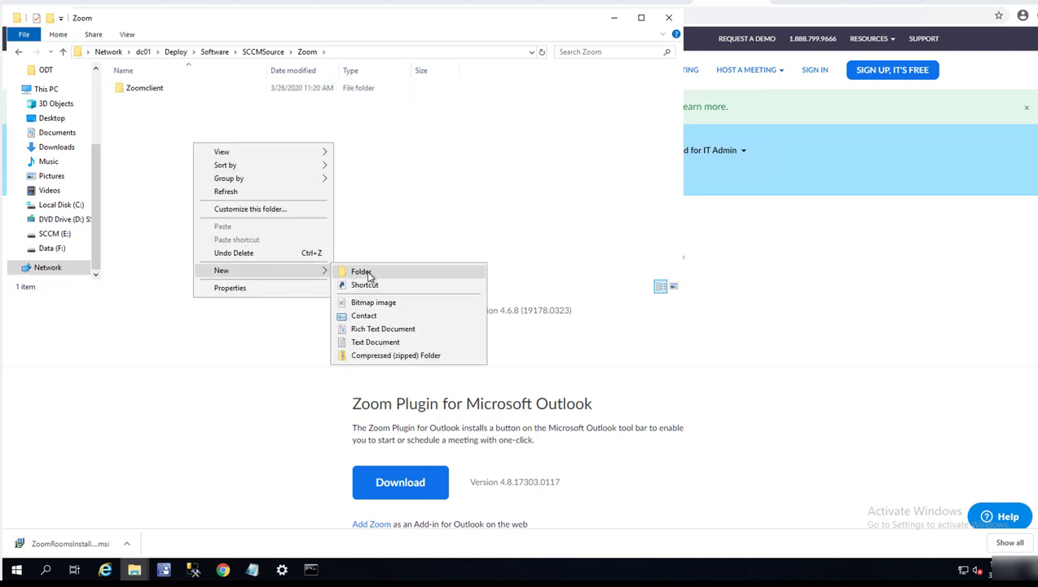
pyautogui.click(361, 271)
pyautogui.write('ZoomClient')
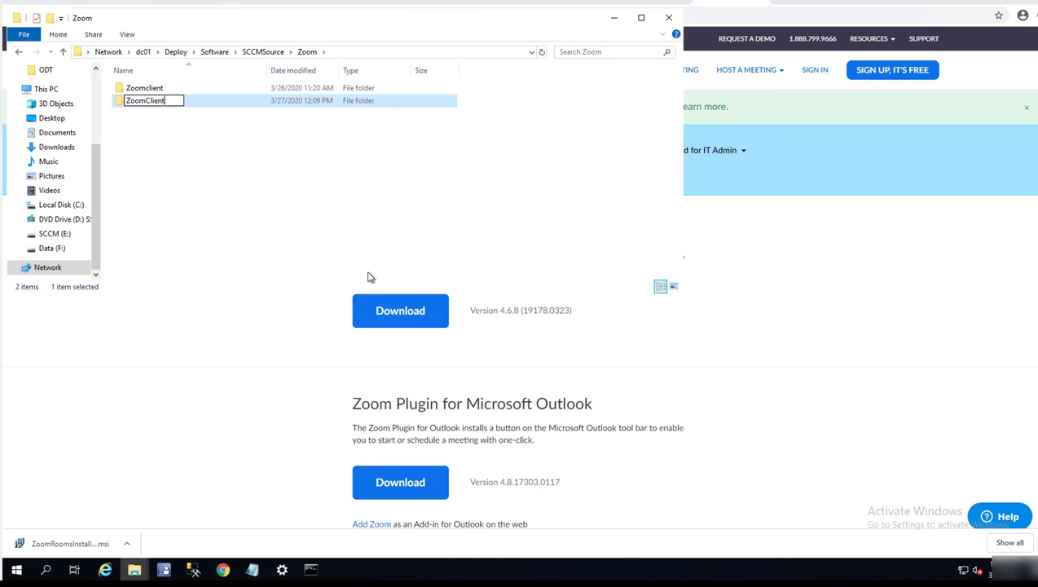
pyautogui.write('MSI')
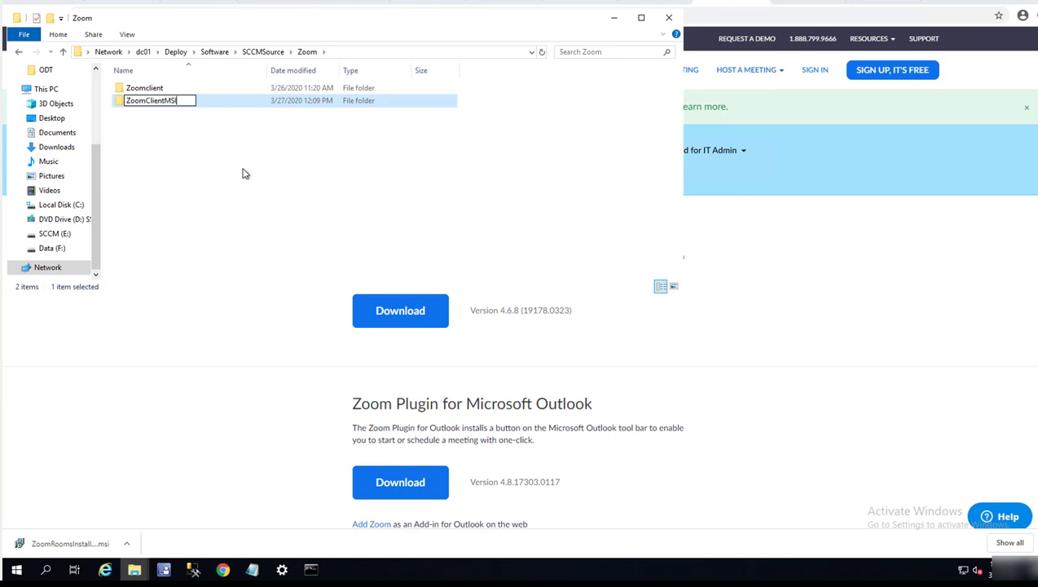
pyautogui.doubleClick(150, 100)
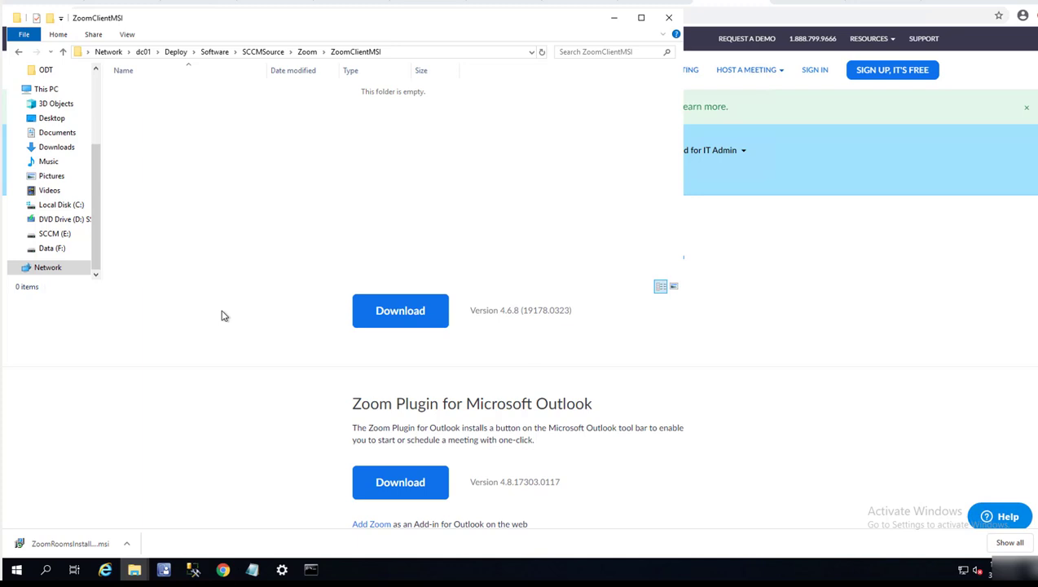
pyautogui.click(127, 543)
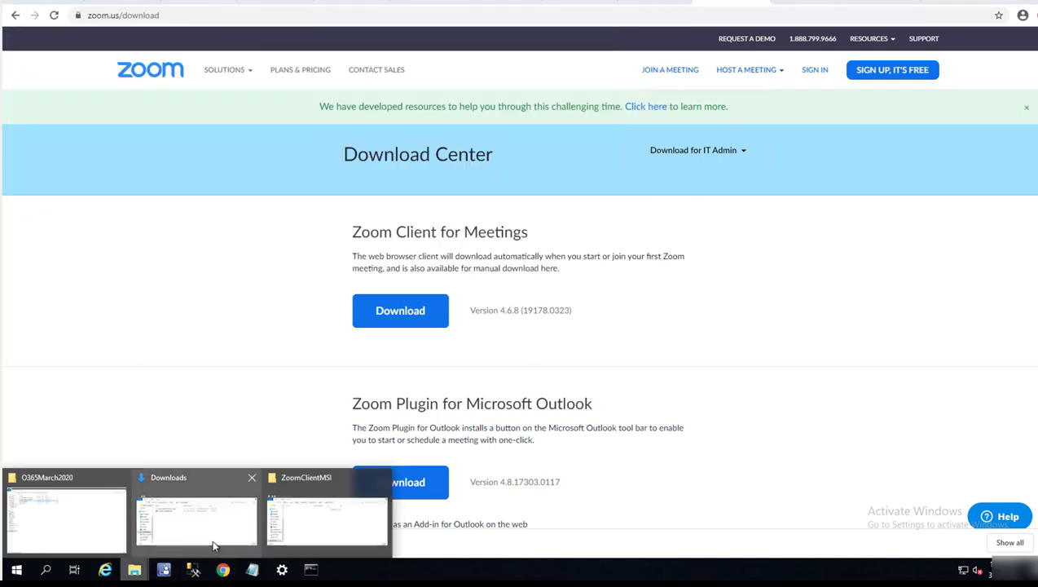
# Step: Cut ZoomRoomsInstaller.msi from Downloads and paste it into the share's ZoomClientMSI folder
pyautogui.click(195, 518)
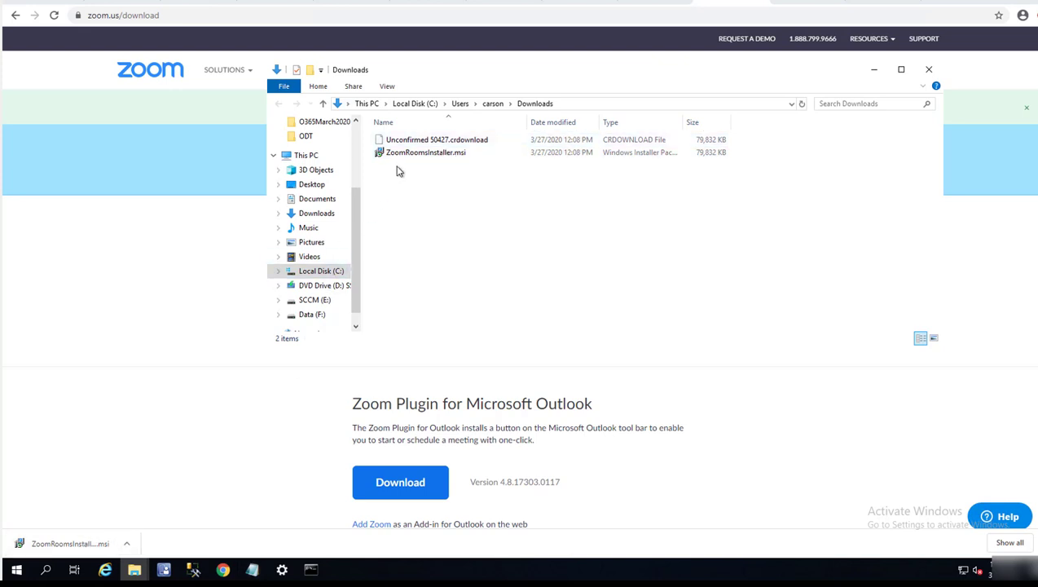
pyautogui.rightClick(424, 152)
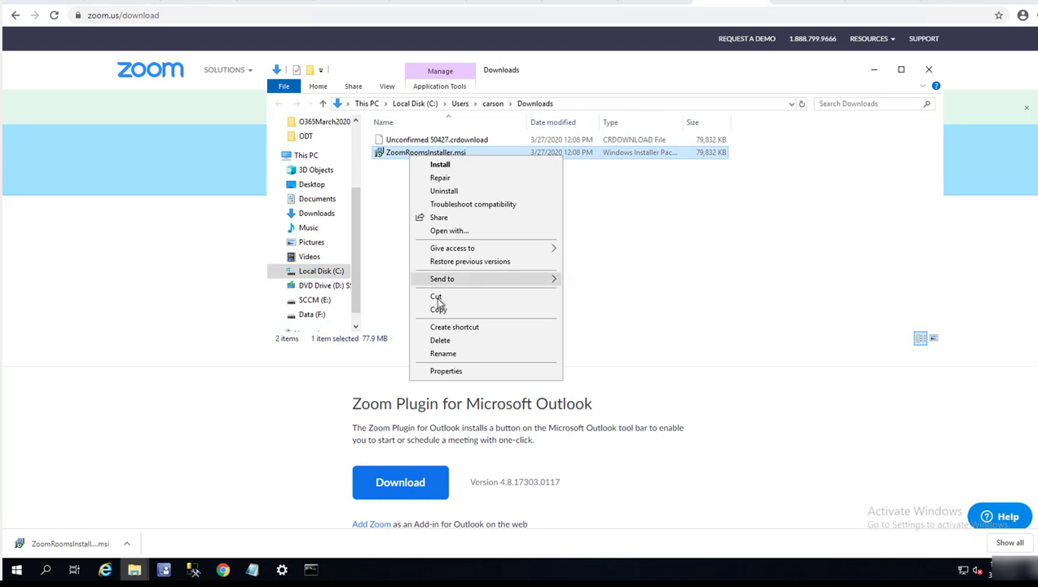
pyautogui.click(248, 488)
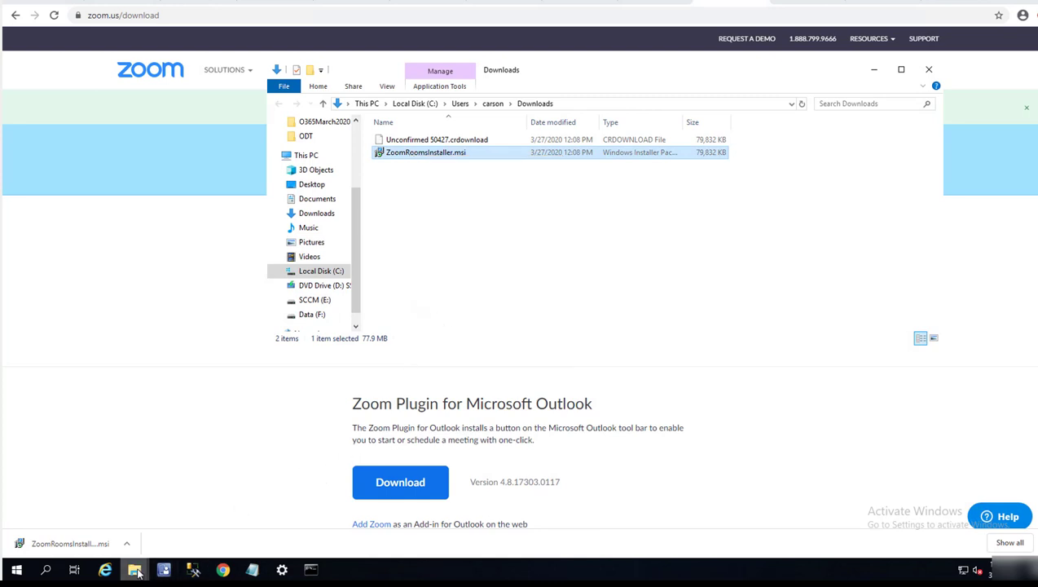
pyautogui.click(134, 568)
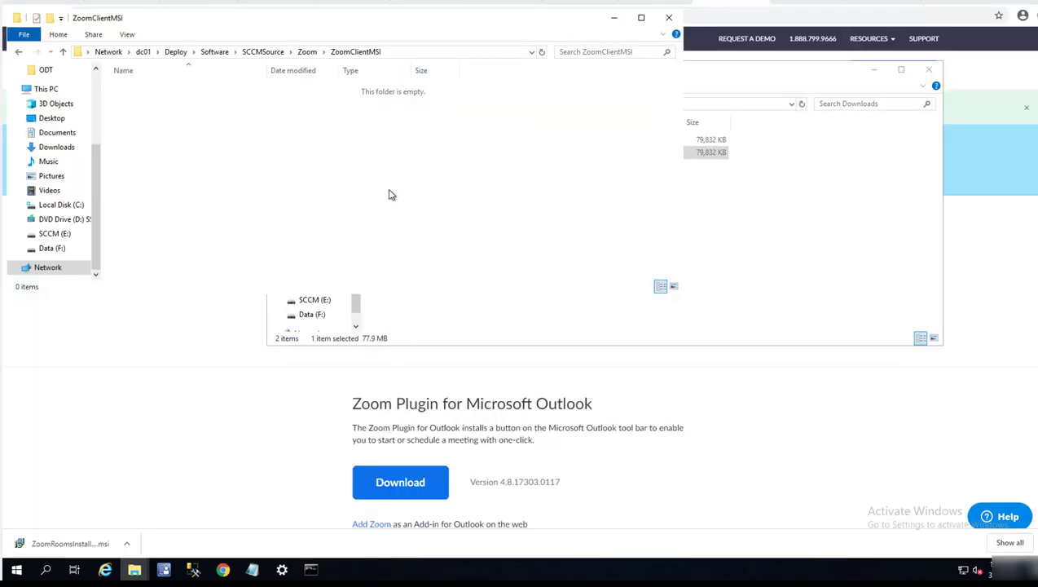
pyautogui.rightClick(389, 194)
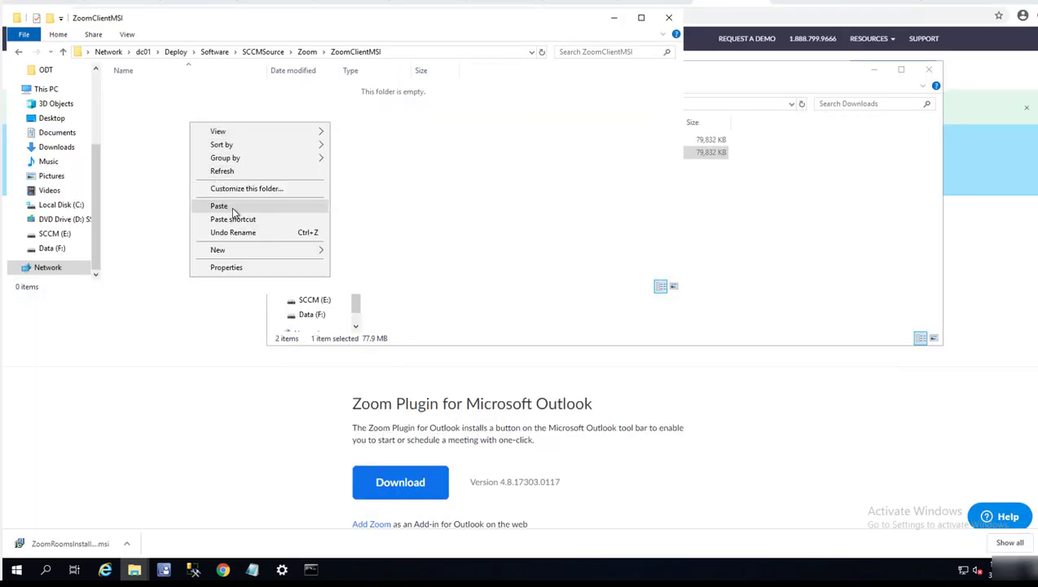
pyautogui.click(218, 206)
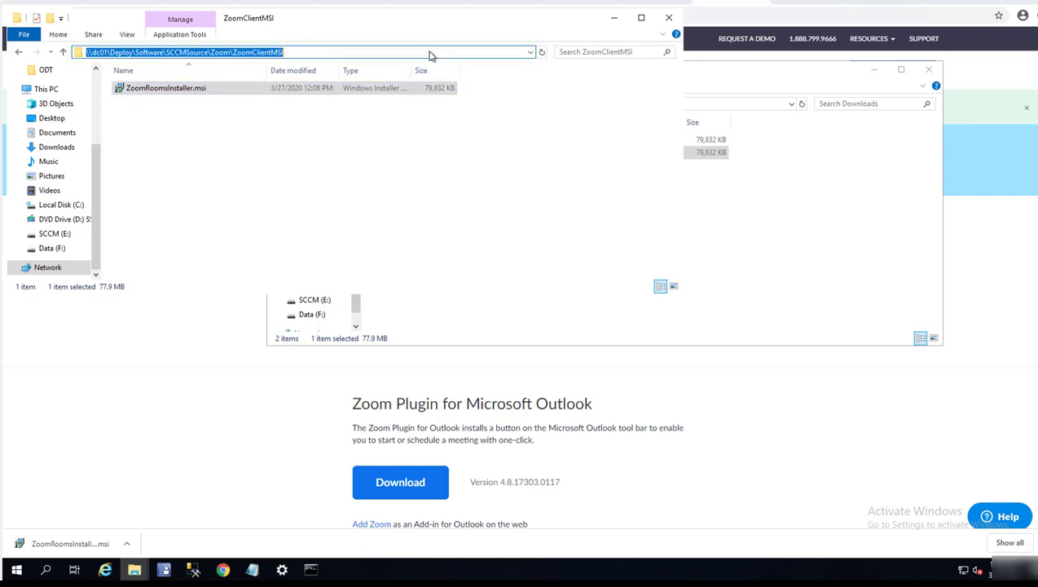
pyautogui.moveTo(626, 82)
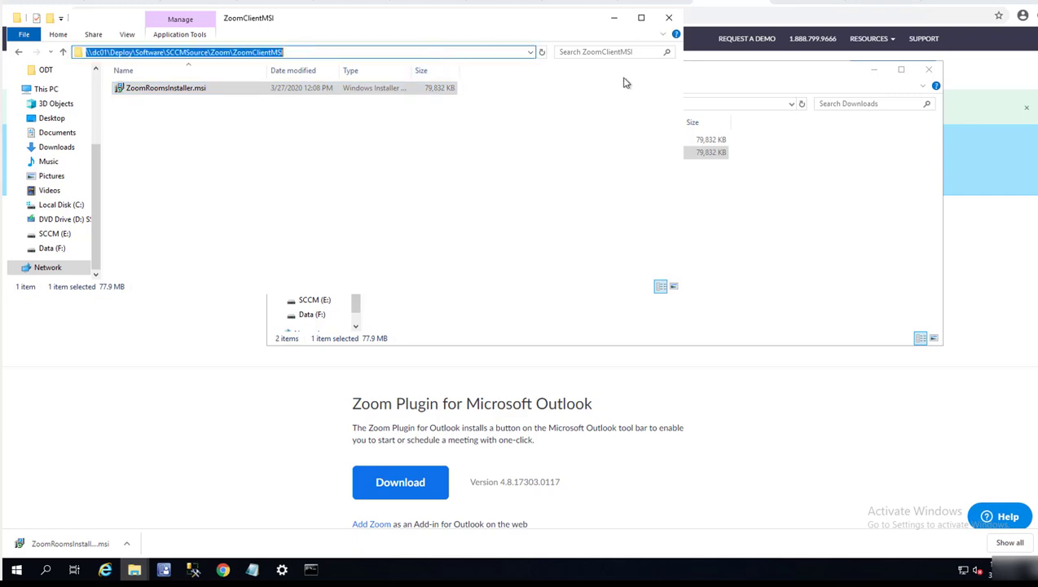
pyautogui.moveTo(163, 569)
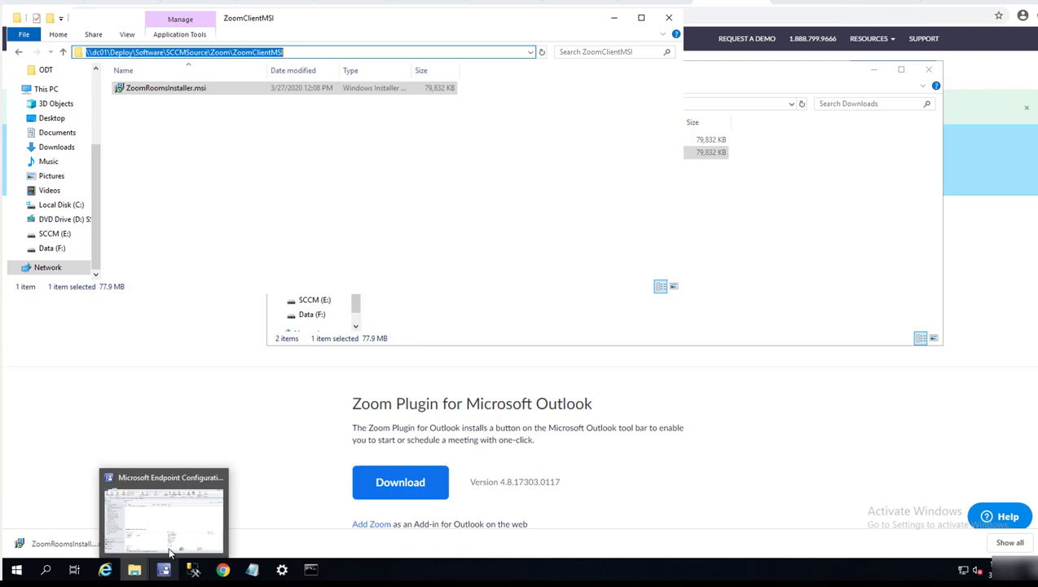
# Step: Start a new application from the Applications node in Configuration Manager
pyautogui.click(163, 509)
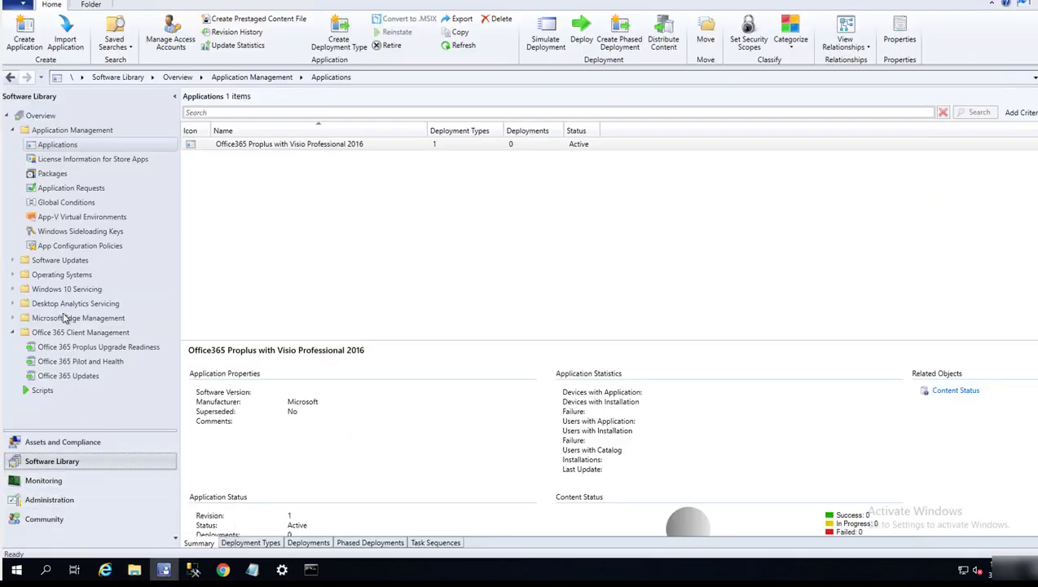
pyautogui.moveTo(57, 144)
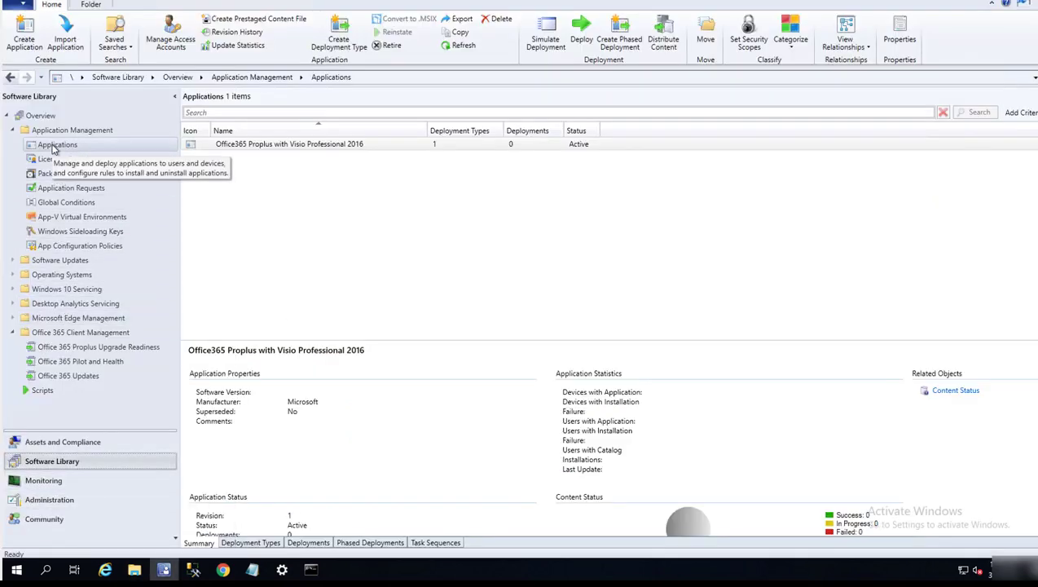
pyautogui.rightClick(57, 144)
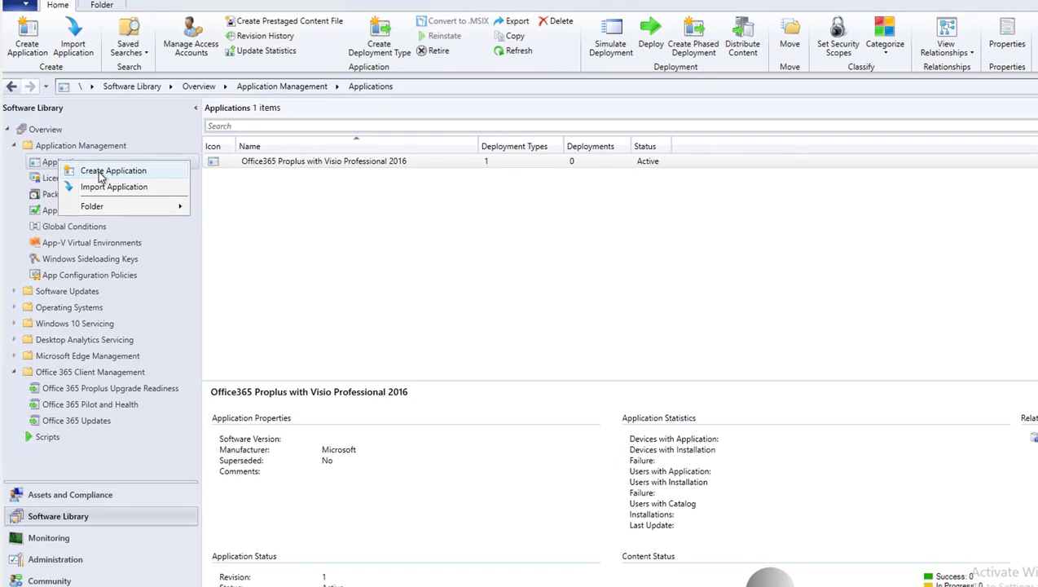
pyautogui.click(400, 306)
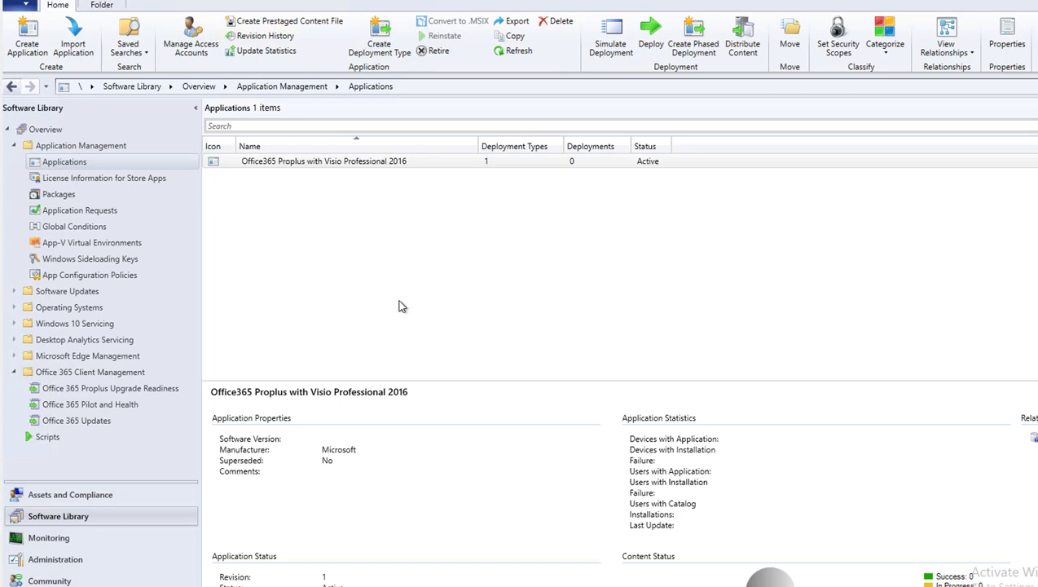
# Step: Import ZoomRoomsInstaller.msi from \\dc01\Deploy\Software\SCCMSource\Zoom\ZoomClientMSI
pyautogui.click(27, 37)
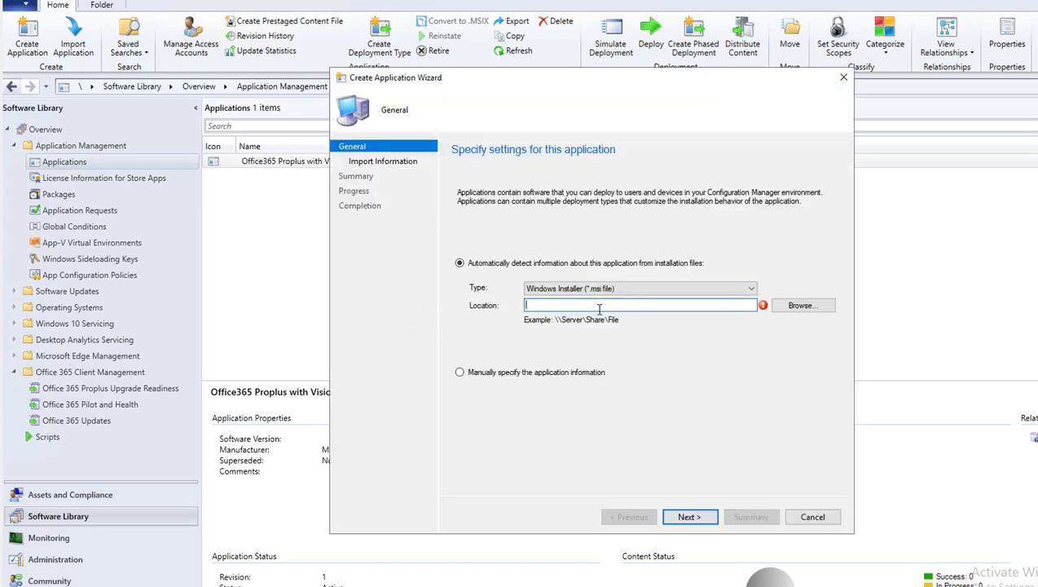
pyautogui.write('\\\\dc01\\Deploy\\Software\\SCCMSource\\Zoom\\ZoomClientMSI')
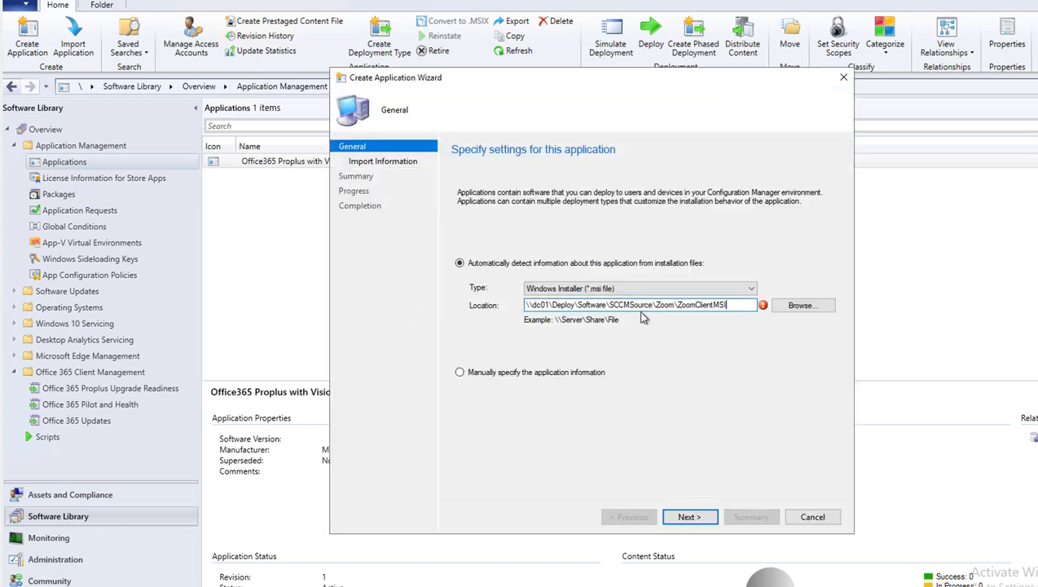
pyautogui.moveTo(803, 305)
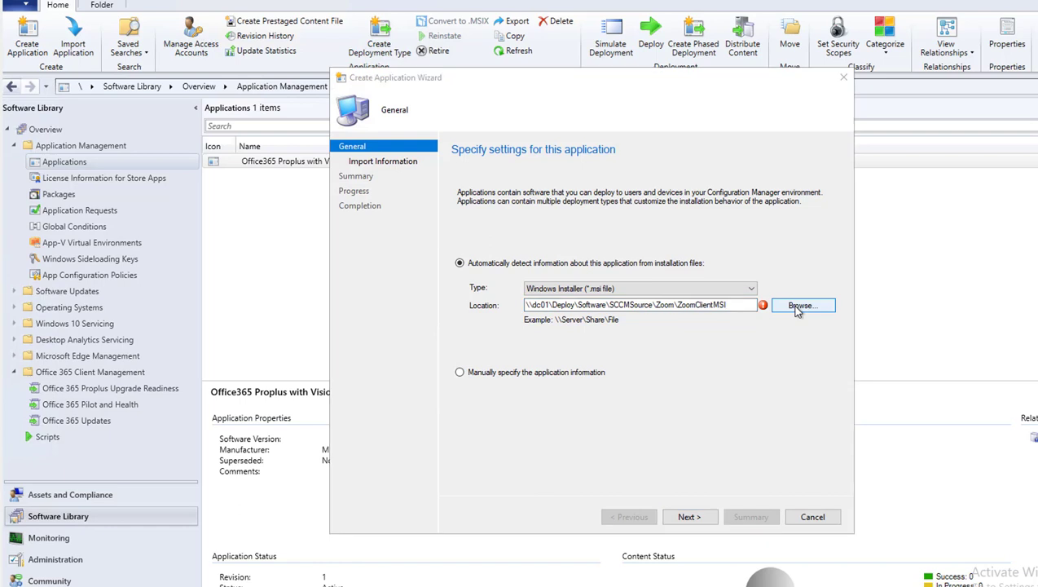
pyautogui.click(801, 304)
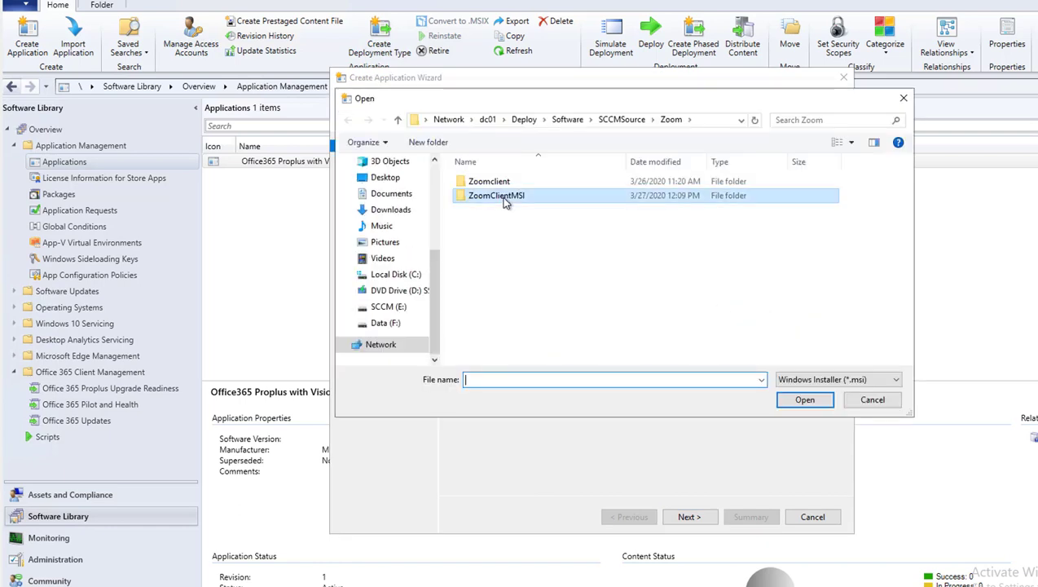
pyautogui.doubleClick(496, 195)
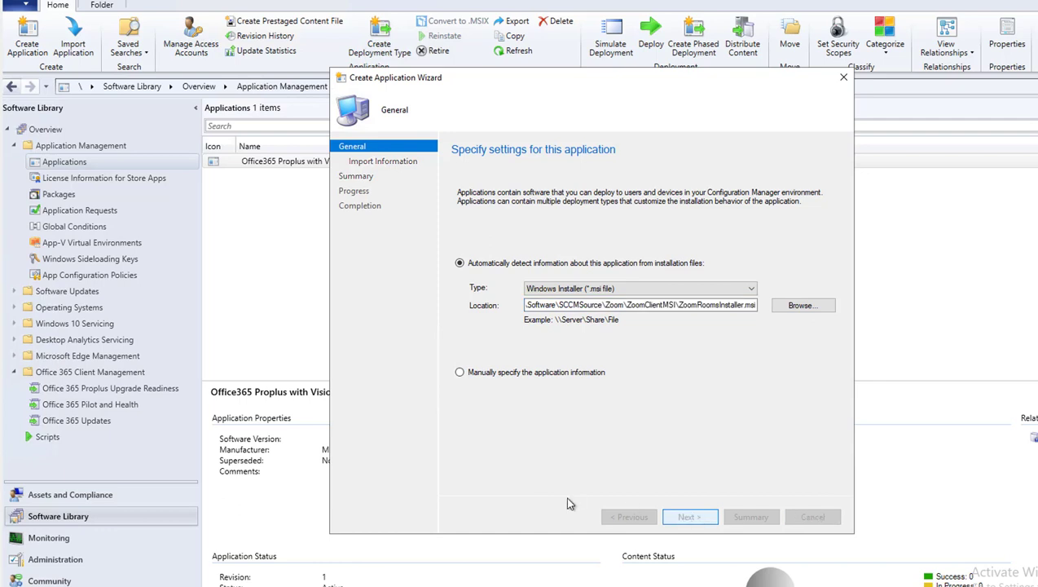
pyautogui.click(690, 516)
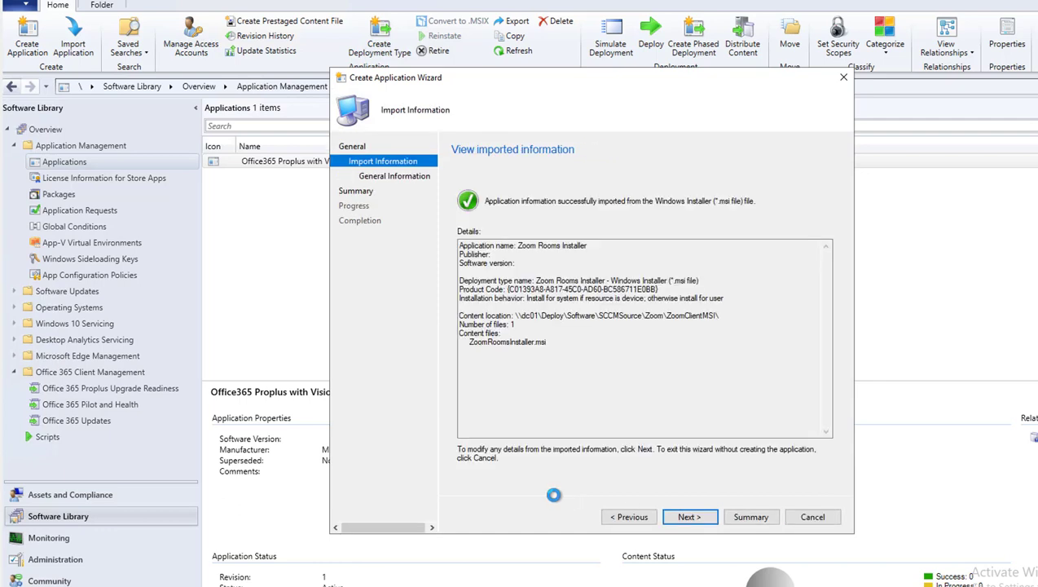
pyautogui.moveTo(607, 445)
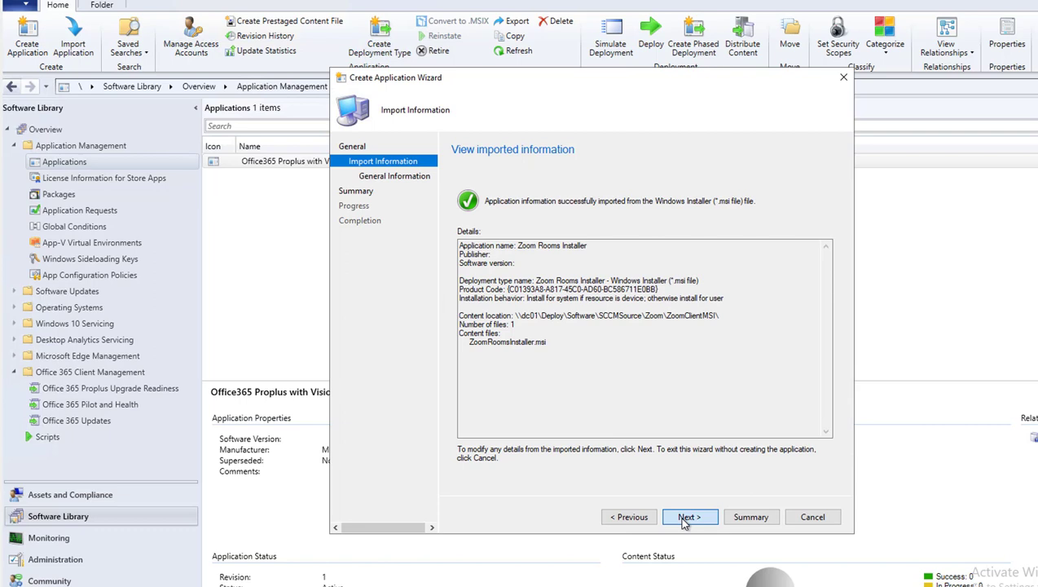
# Step: Enter Zoom as publisher and set install behavior to Install for system
pyautogui.click(688, 516)
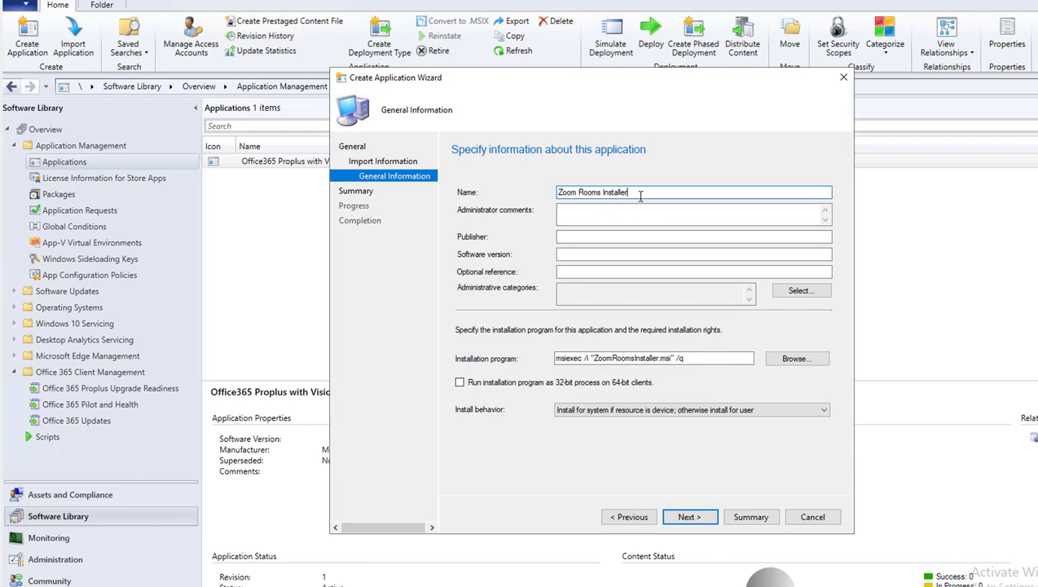
pyautogui.moveTo(570, 204)
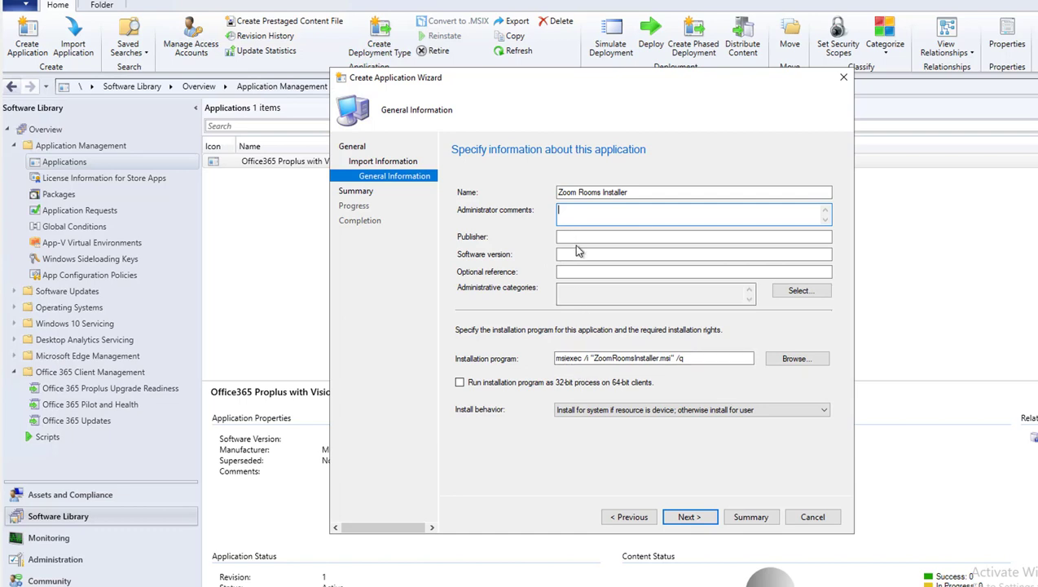
pyautogui.click(693, 237)
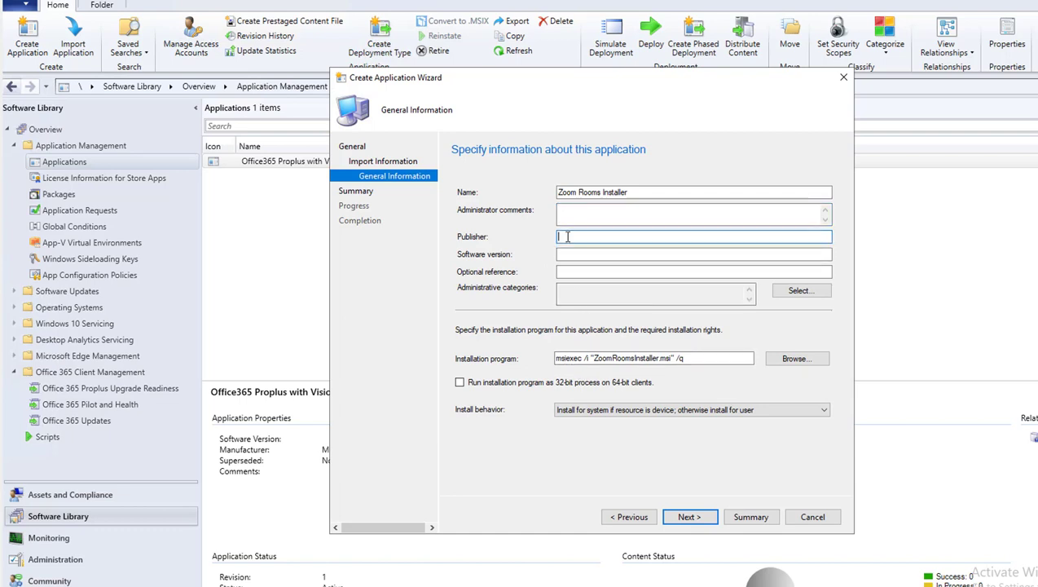
pyautogui.write('Zoom')
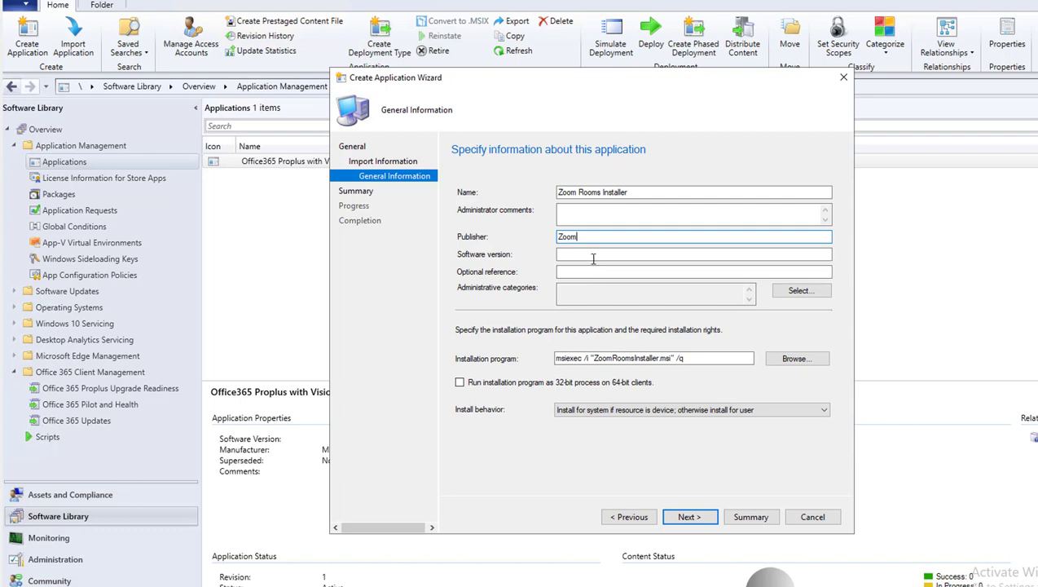
pyautogui.click(693, 254)
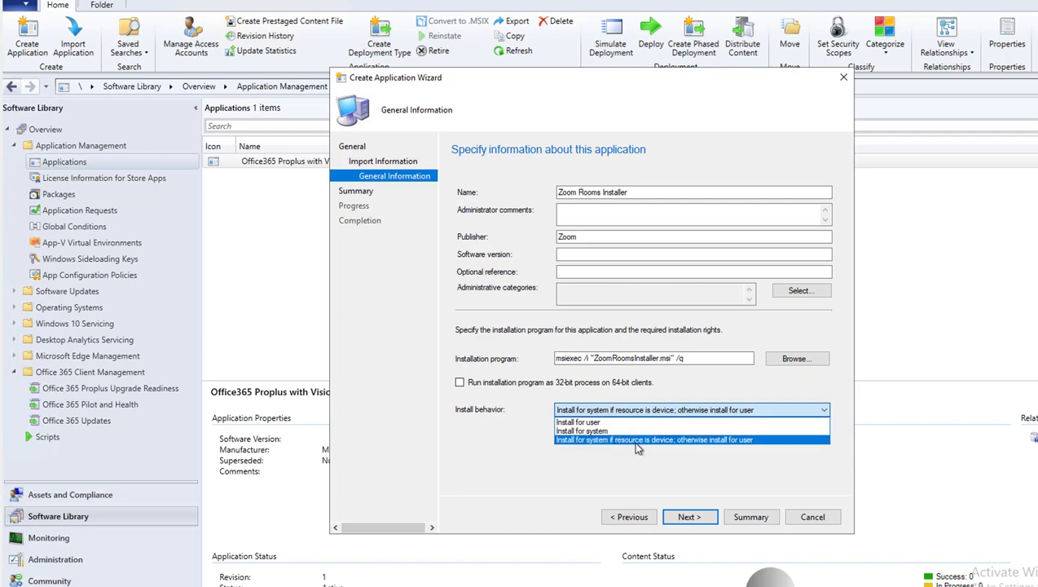
pyautogui.moveTo(653, 450)
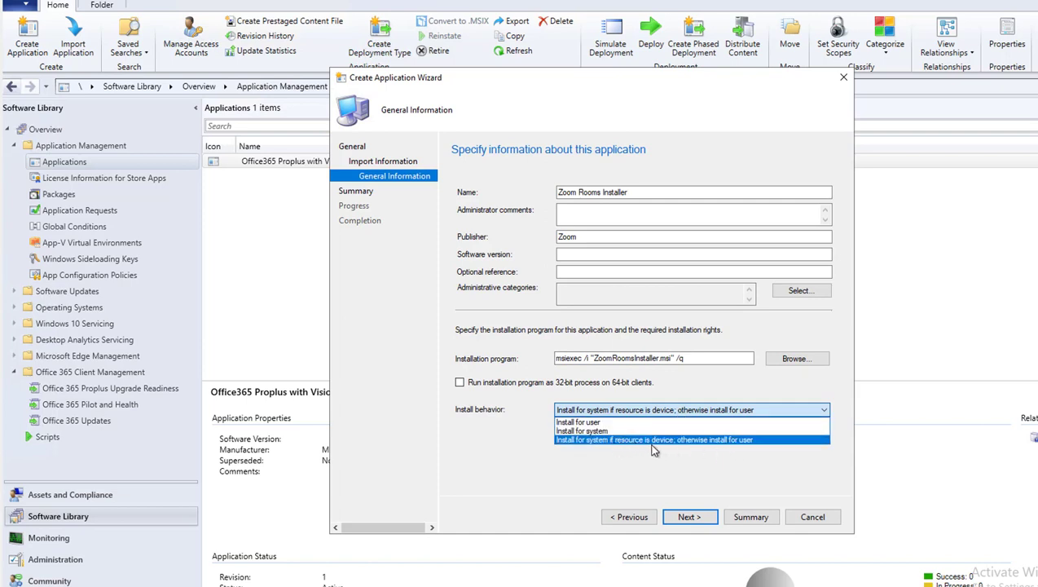
pyautogui.moveTo(582, 430)
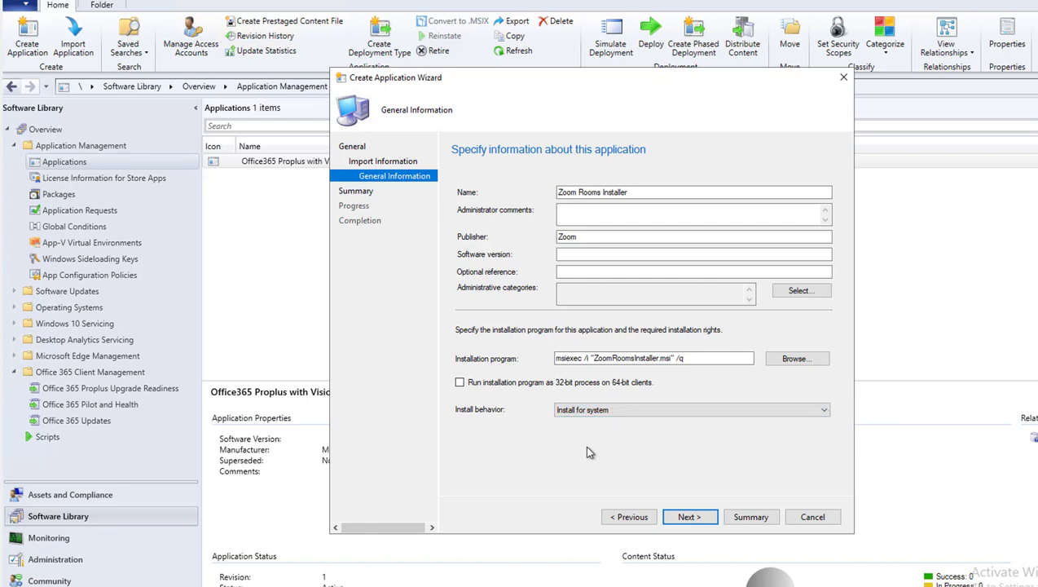
# Step: Finish the wizard to create Zoom Rooms Installer and select it in Applications
pyautogui.click(689, 516)
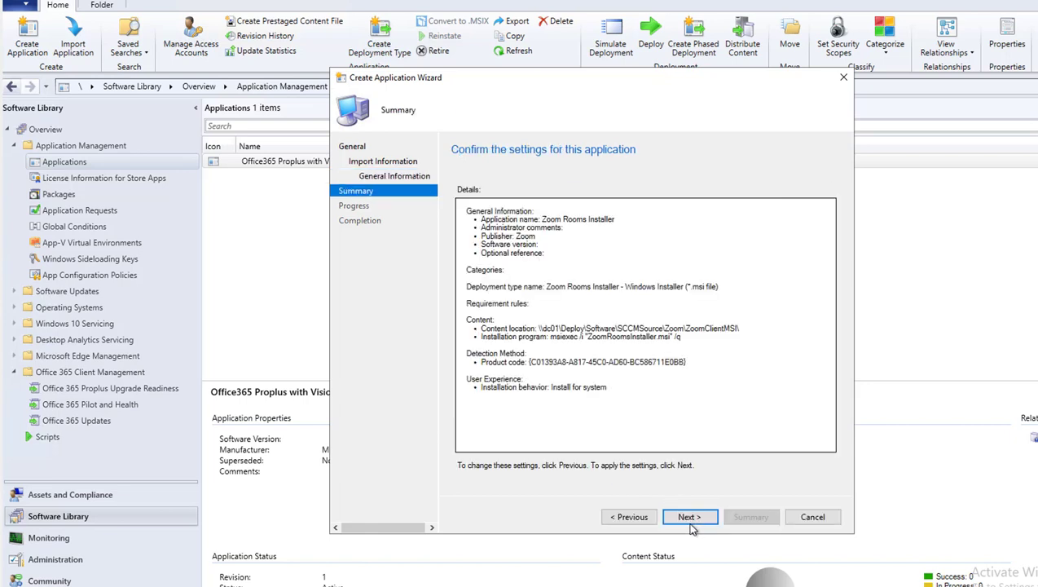
pyautogui.click(689, 517)
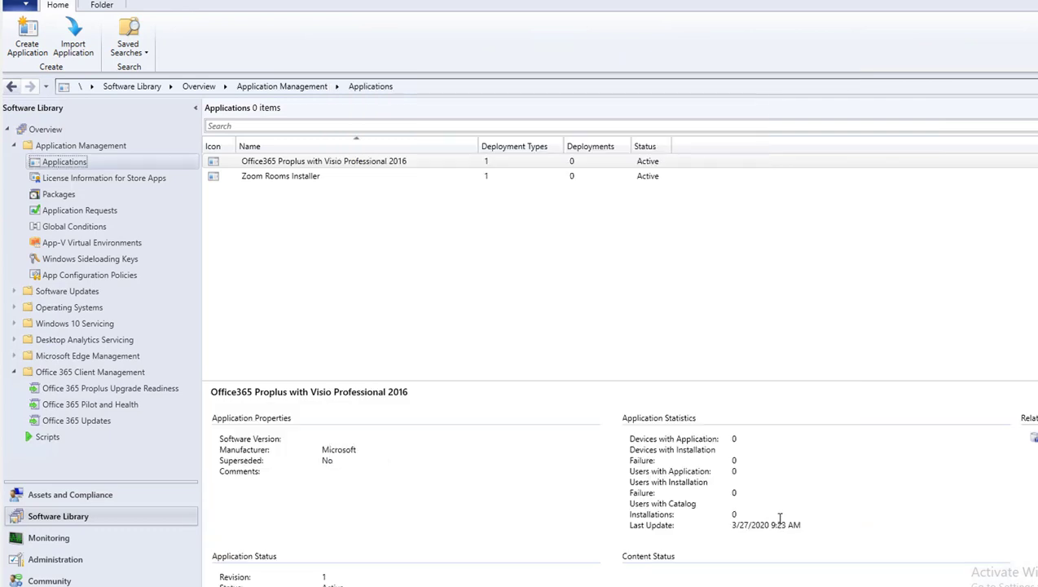
pyautogui.click(281, 176)
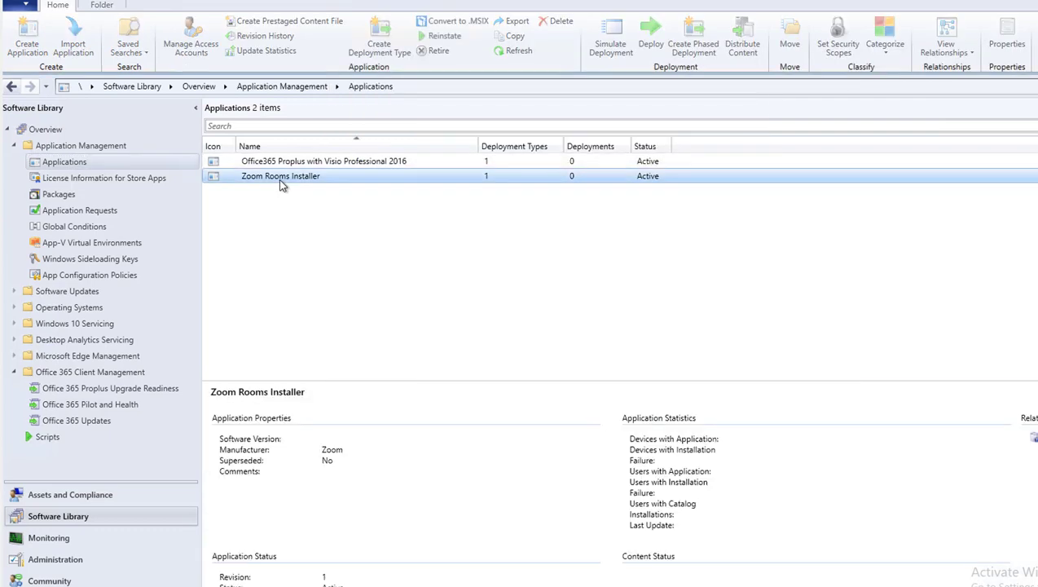
# Step: Distribute Zoom Rooms Installer's content with SCCM.O365.LOCAL added as the distribution point
pyautogui.rightClick(280, 176)
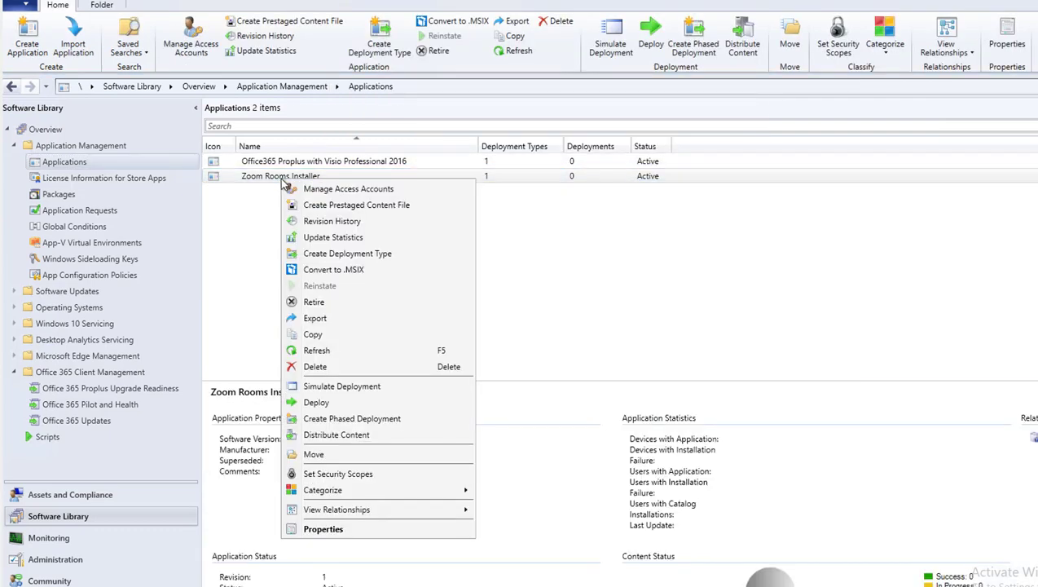
pyautogui.moveTo(352, 418)
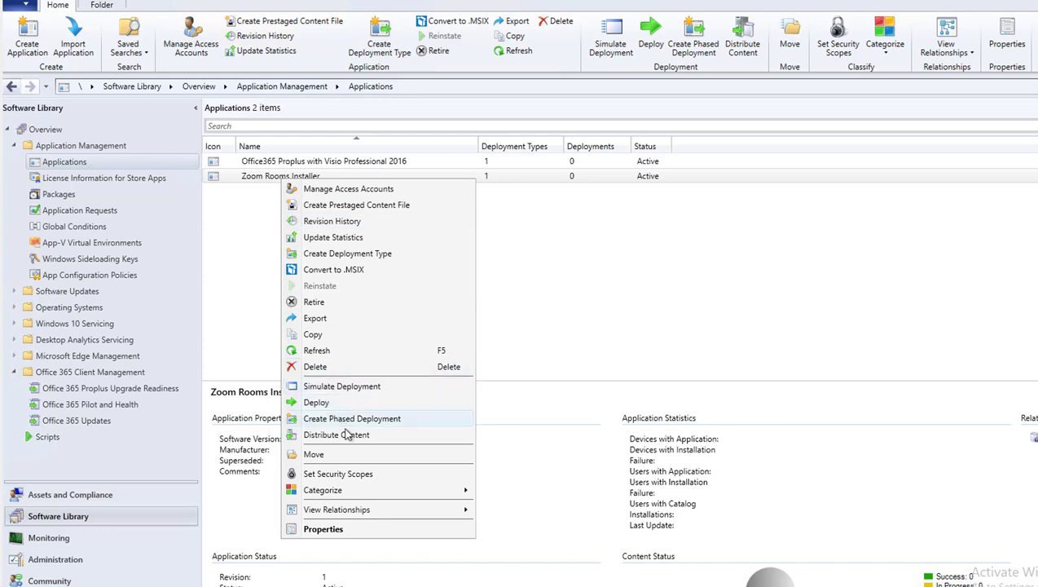
pyautogui.click(336, 435)
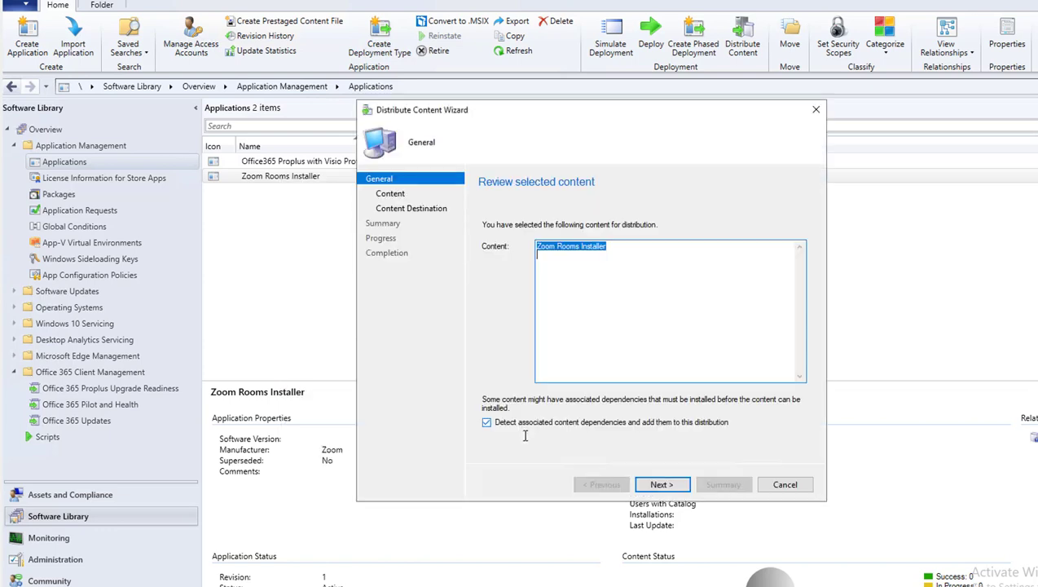
pyautogui.click(662, 484)
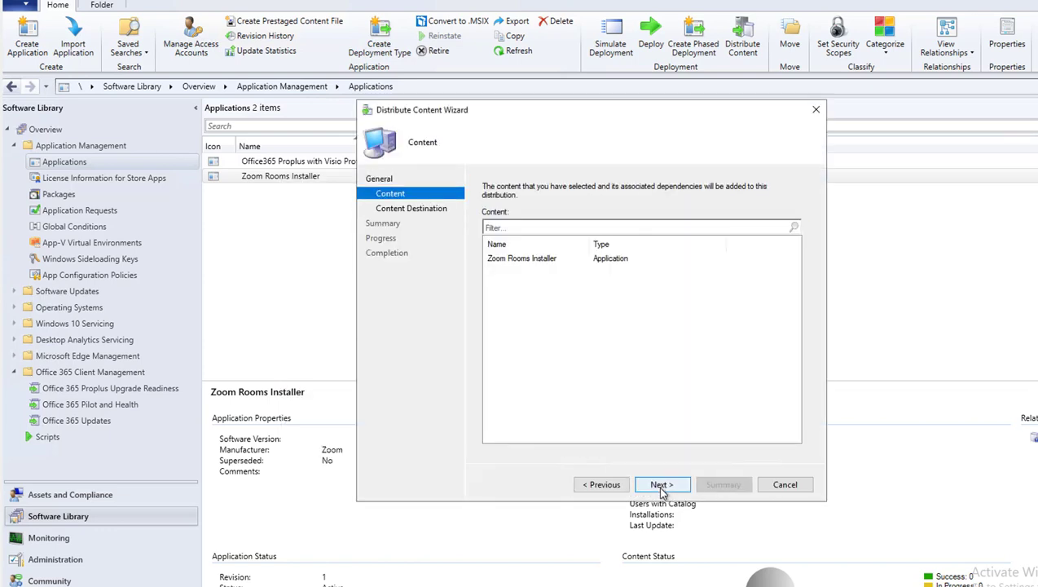
pyautogui.click(660, 484)
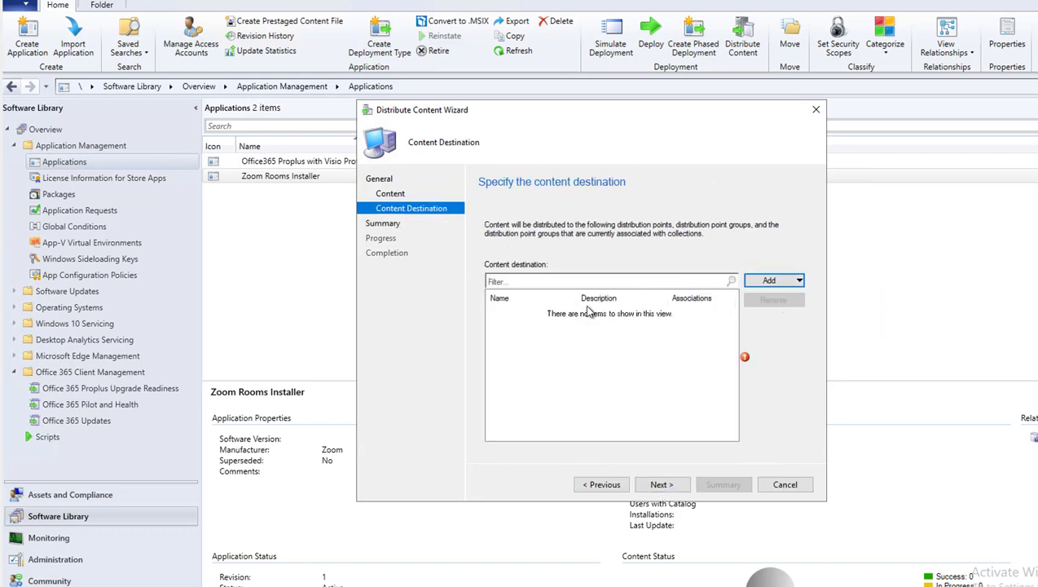
pyautogui.click(768, 280)
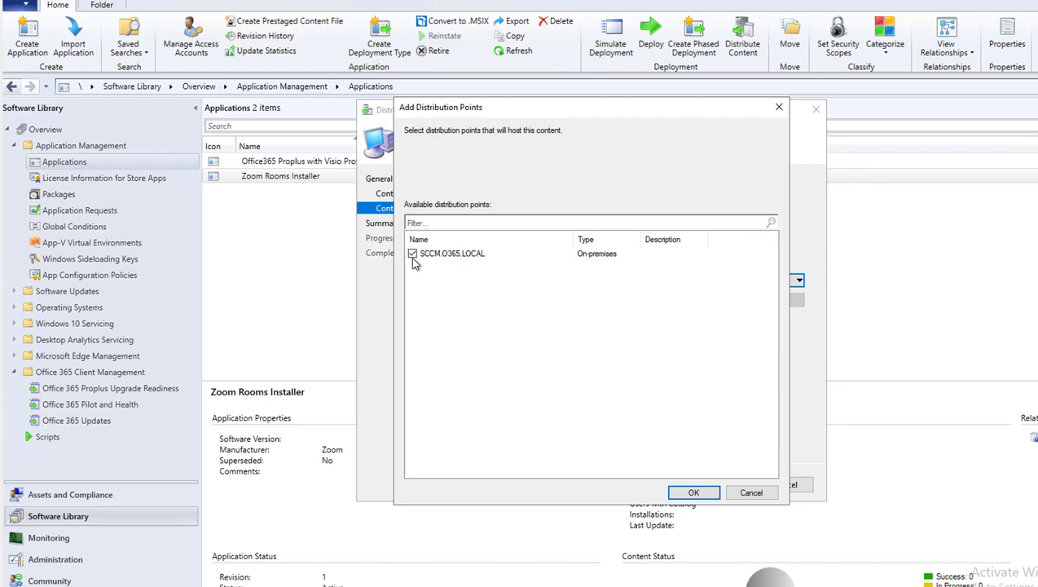
pyautogui.click(693, 492)
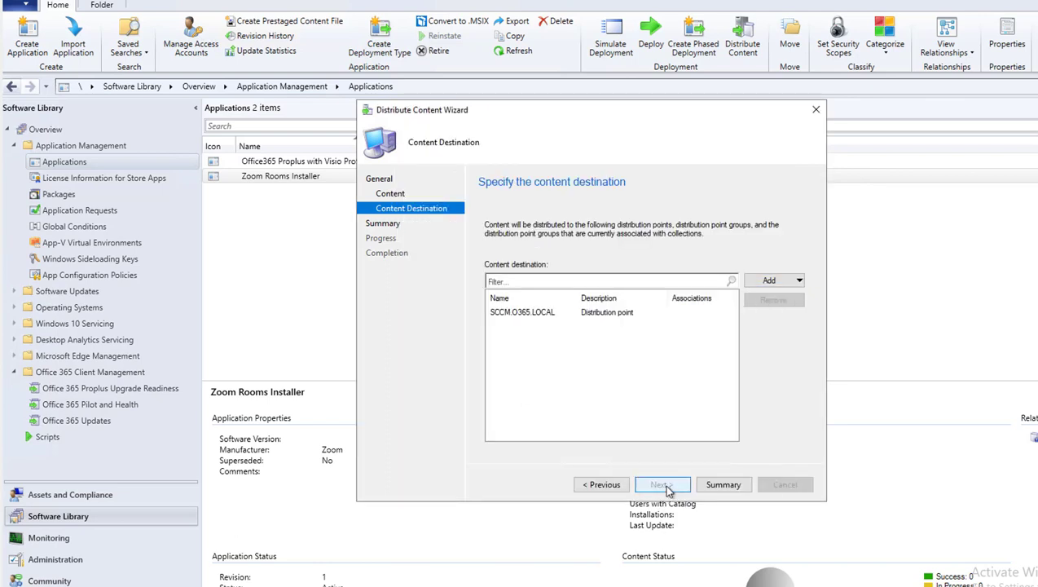
pyautogui.click(662, 484)
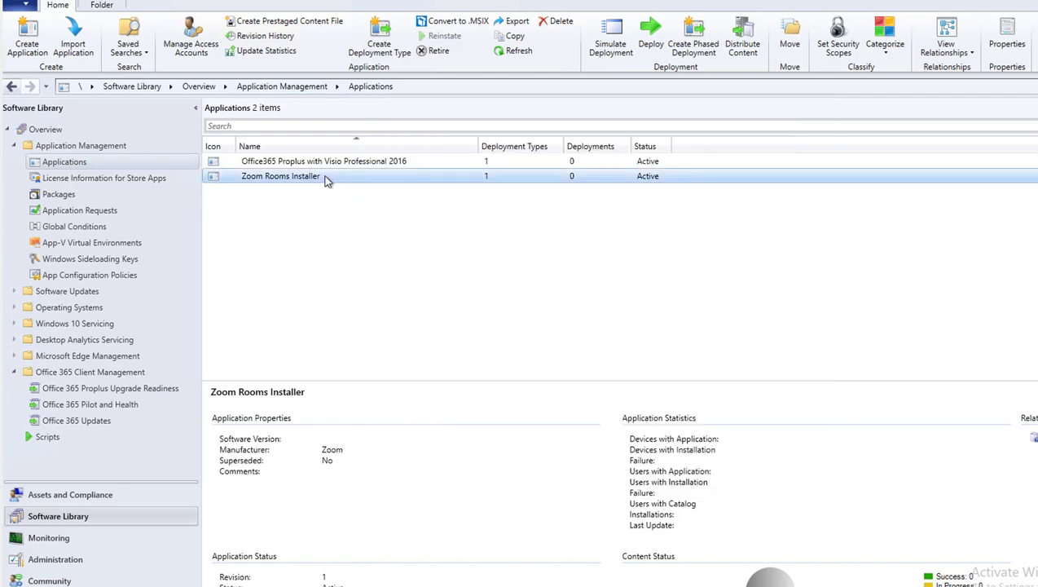
pyautogui.rightClick(280, 176)
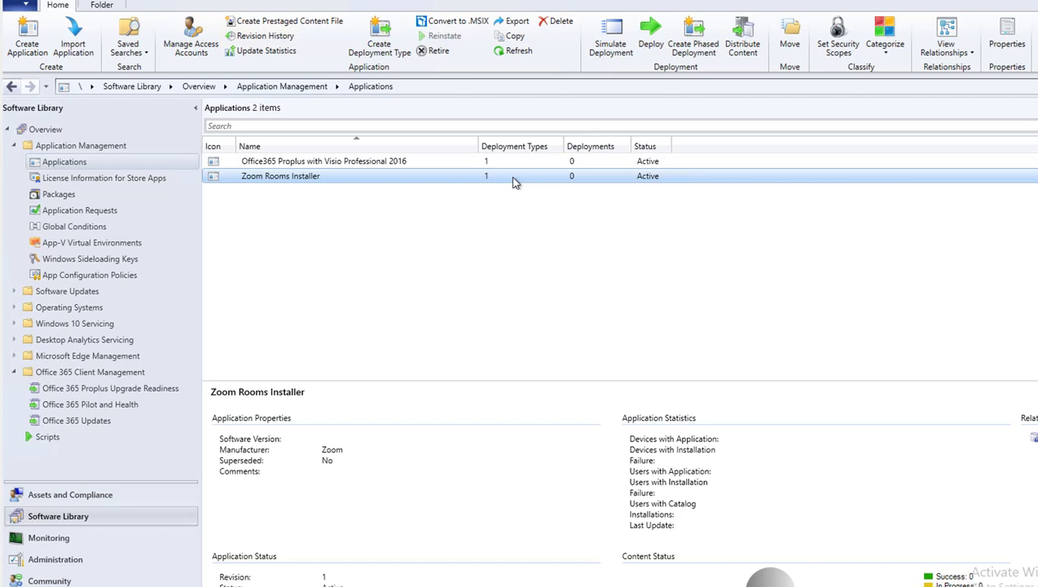
pyautogui.moveTo(667, 369)
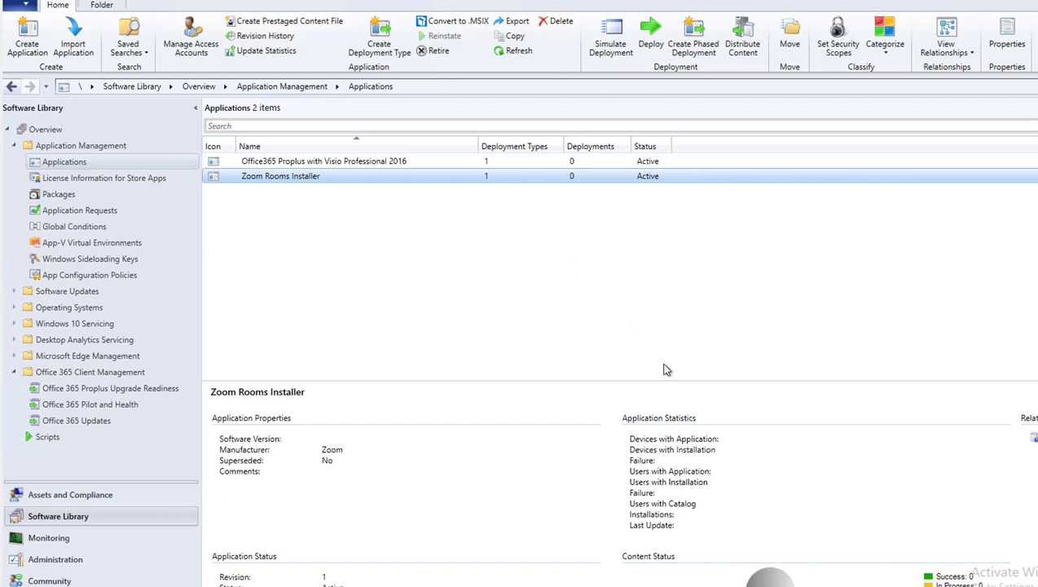